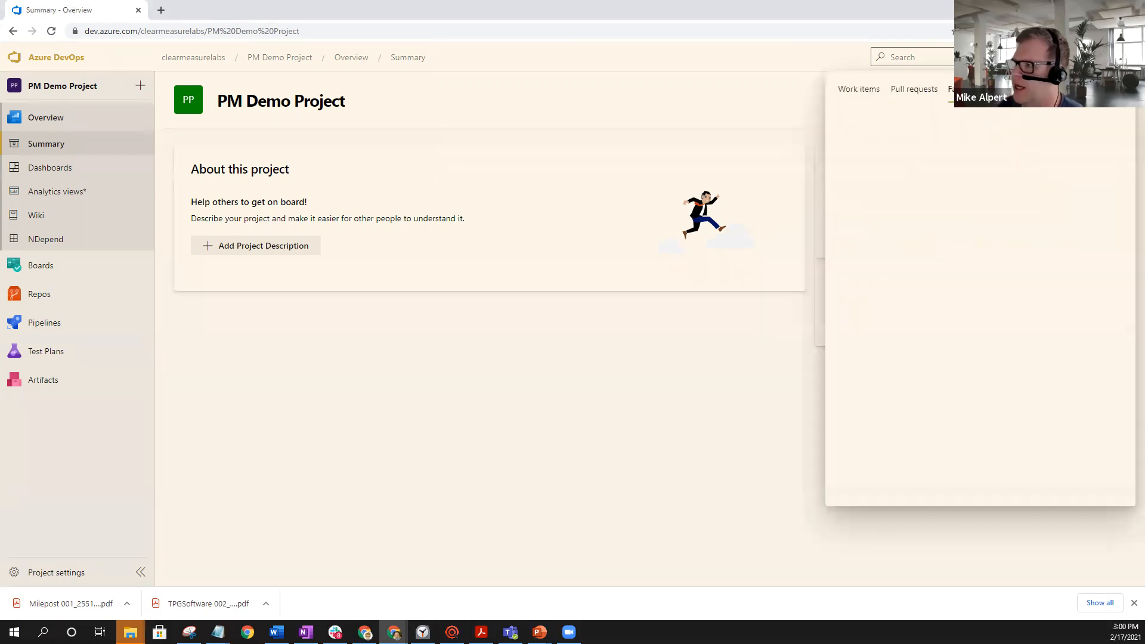
# - Show the PM Demo Project work items assigned to me in the panel and scroll through them
pyautogui.click(858, 88)
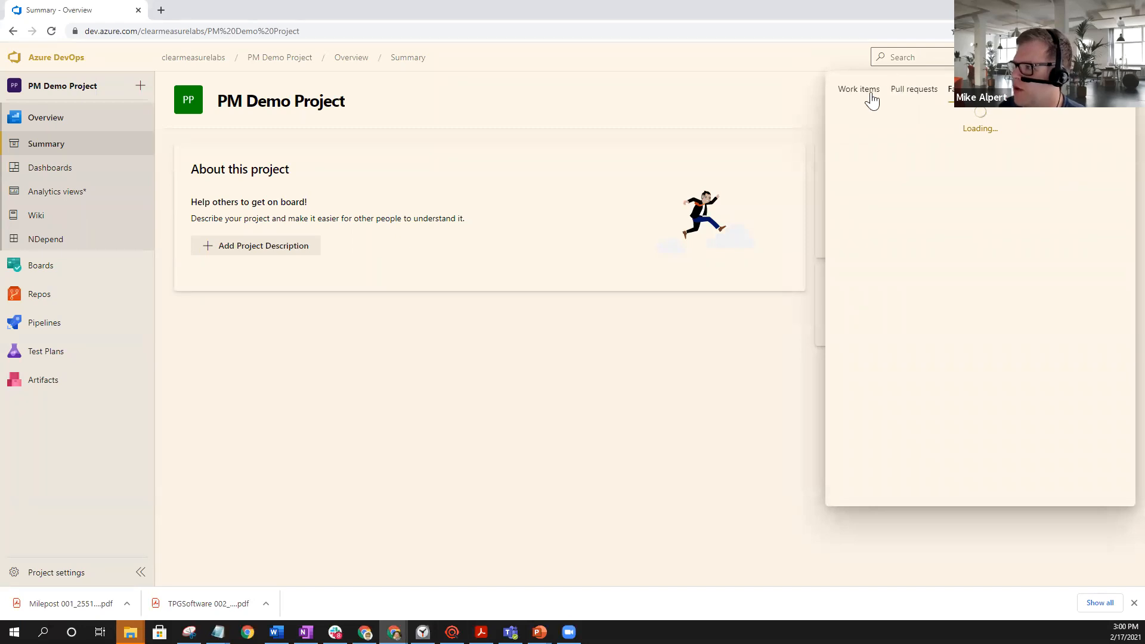
pyautogui.click(858, 88)
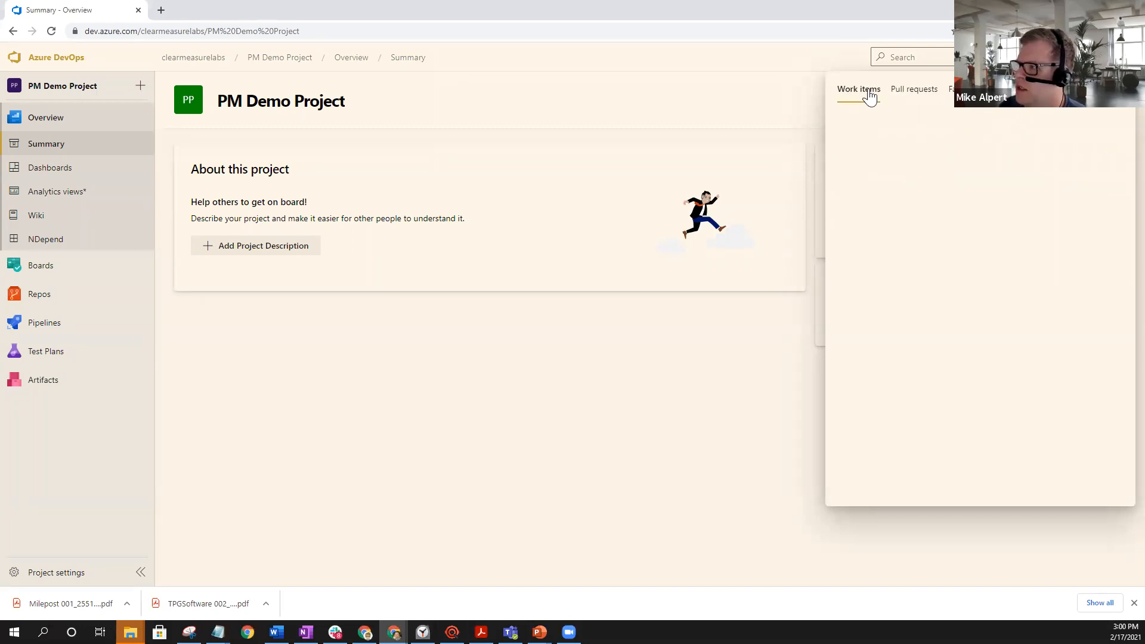
pyautogui.click(913, 88)
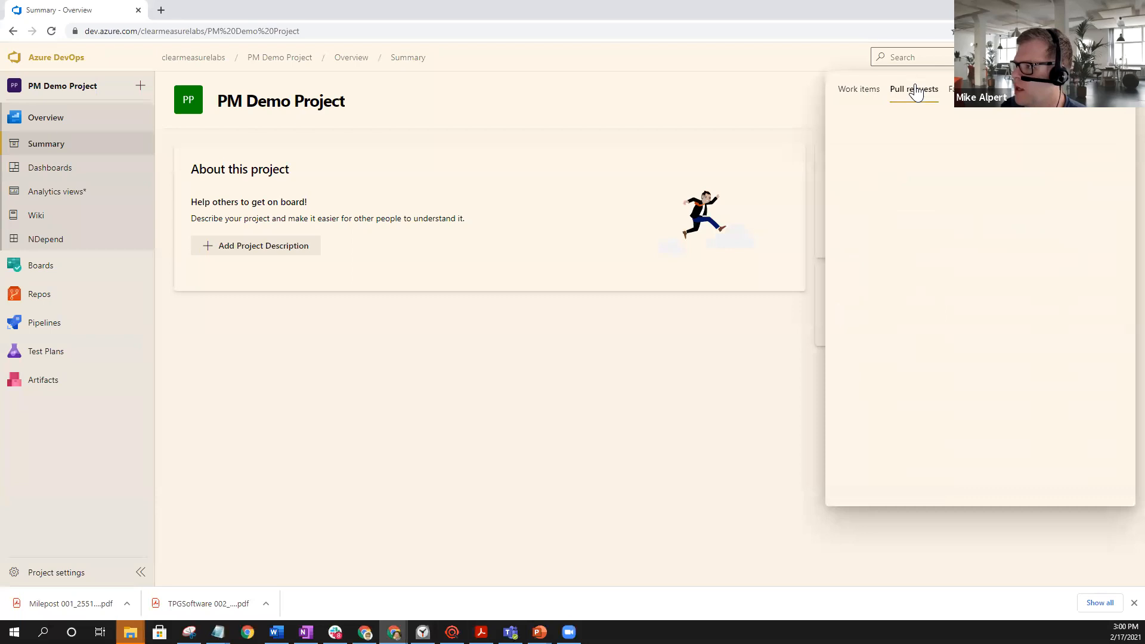
pyautogui.click(858, 89)
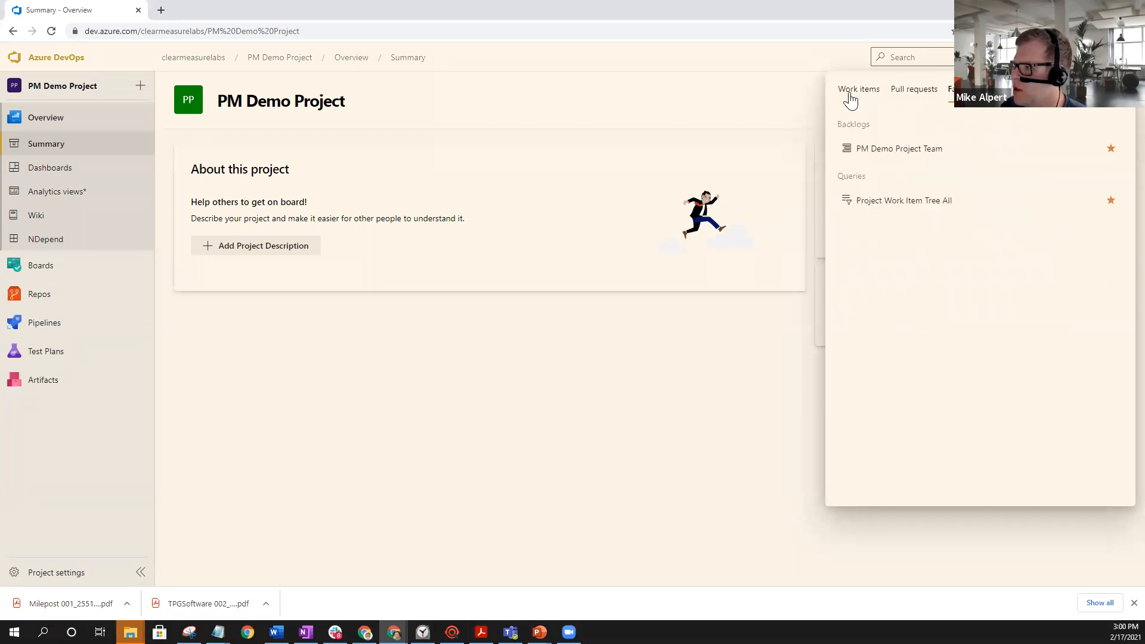
pyautogui.click(857, 89)
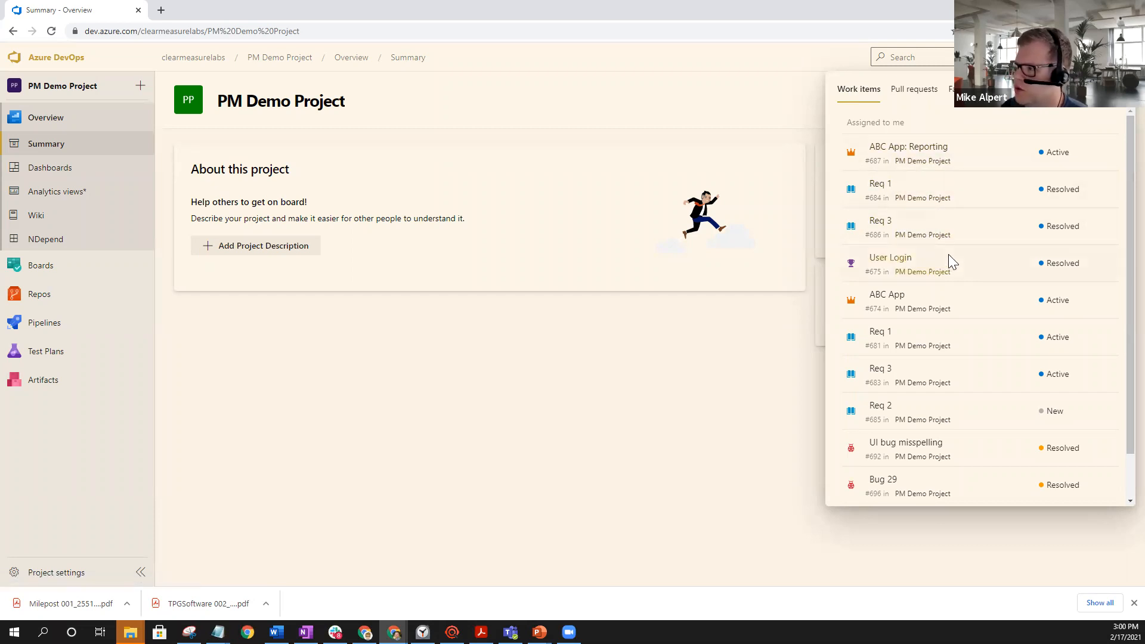
pyautogui.scroll(-3)
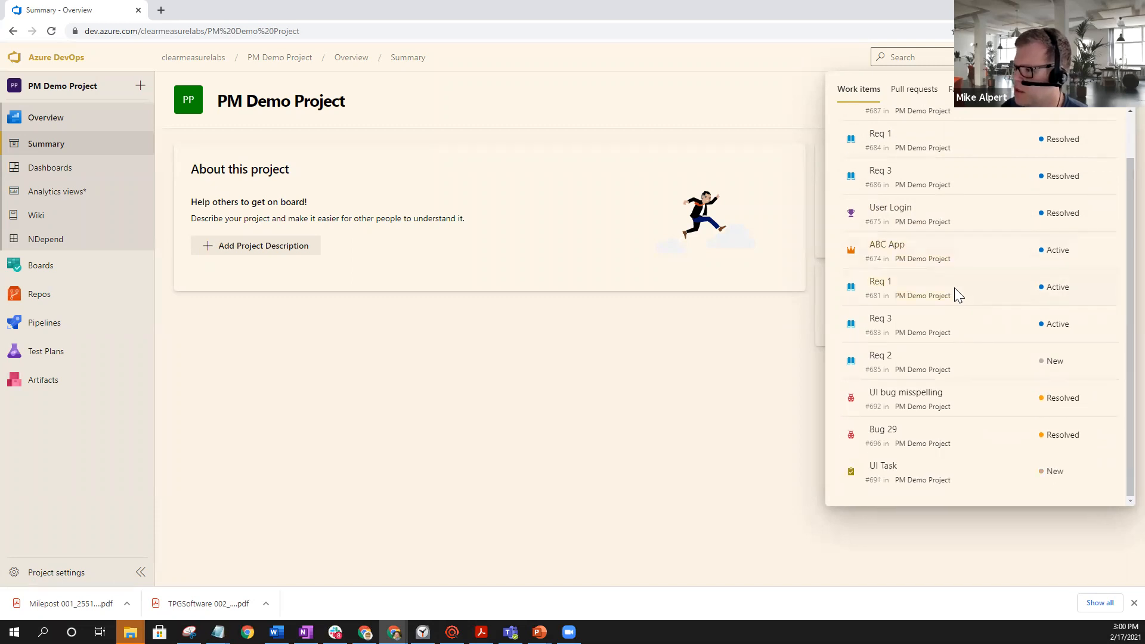
# - Confirm no pull requests are pending, then list favorites: Team backlog and a work item query
pyautogui.click(913, 89)
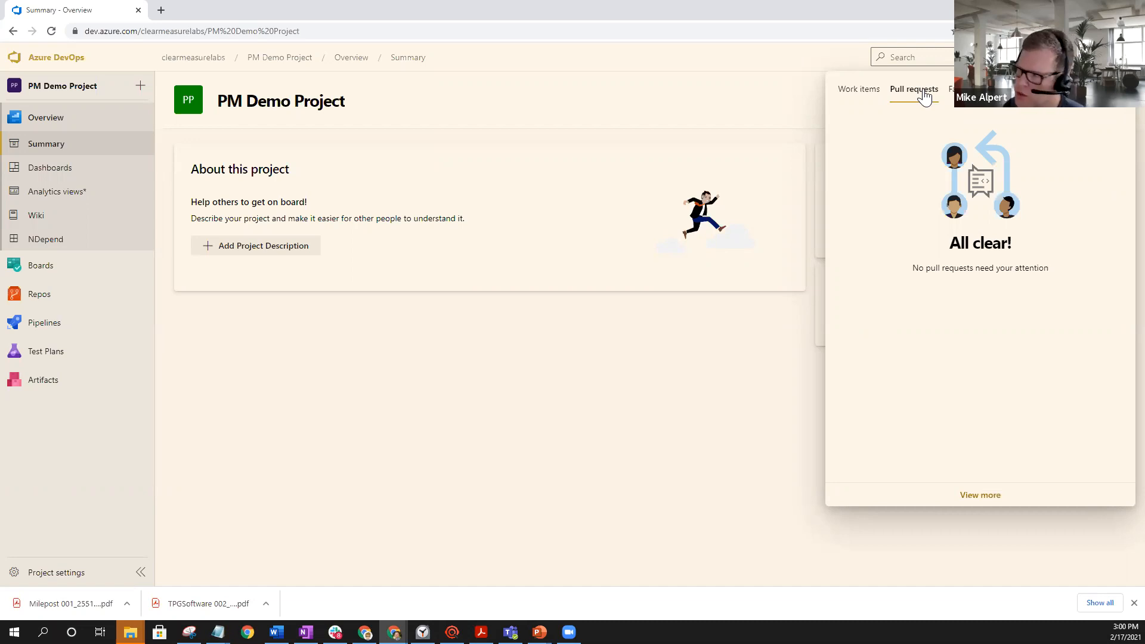
pyautogui.moveTo(937, 95)
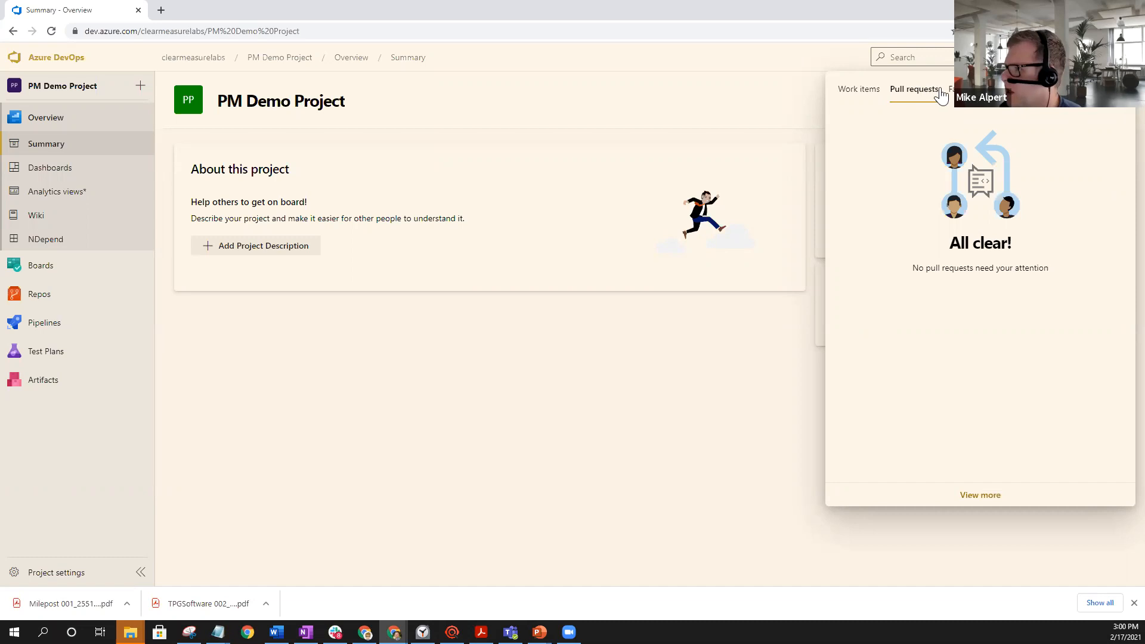
pyautogui.click(857, 88)
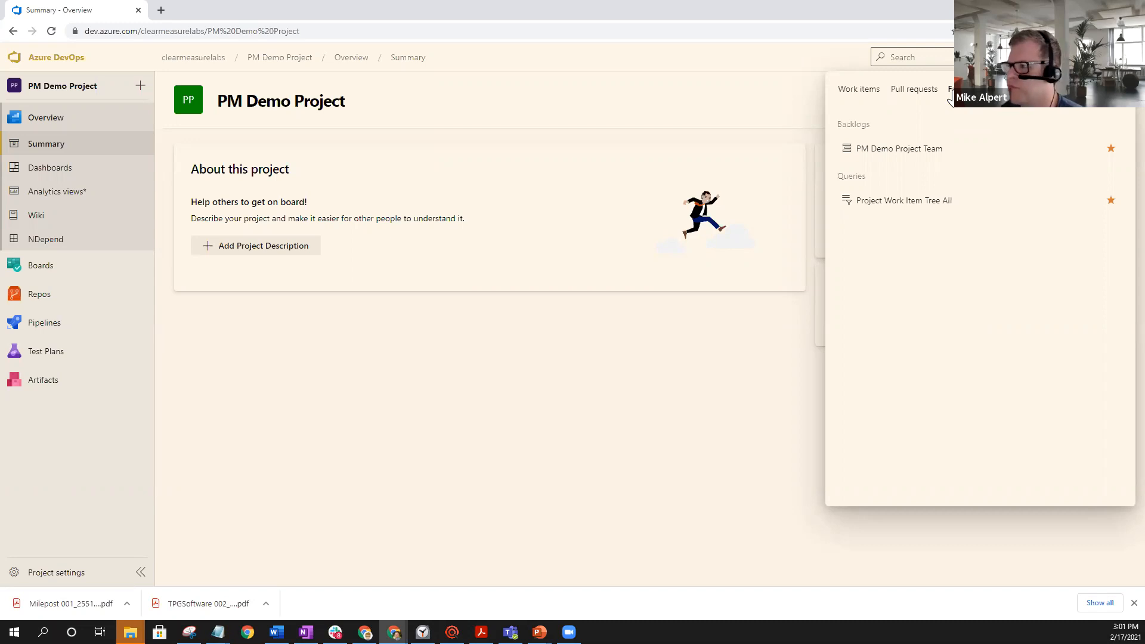
pyautogui.moveTo(367, 422)
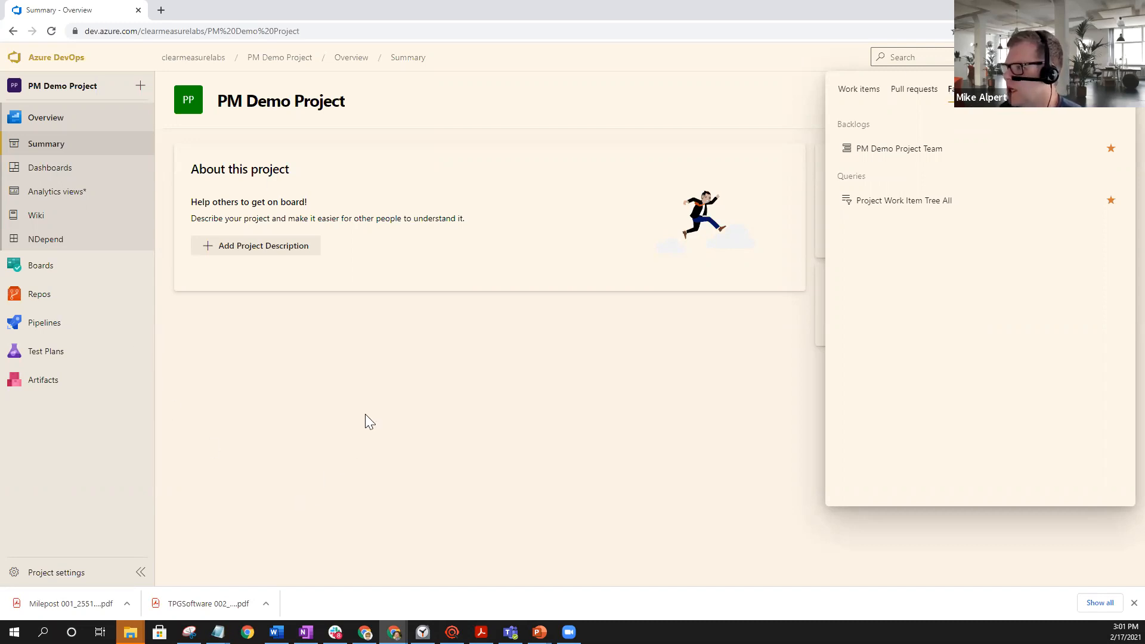
pyautogui.moveTo(692, 256)
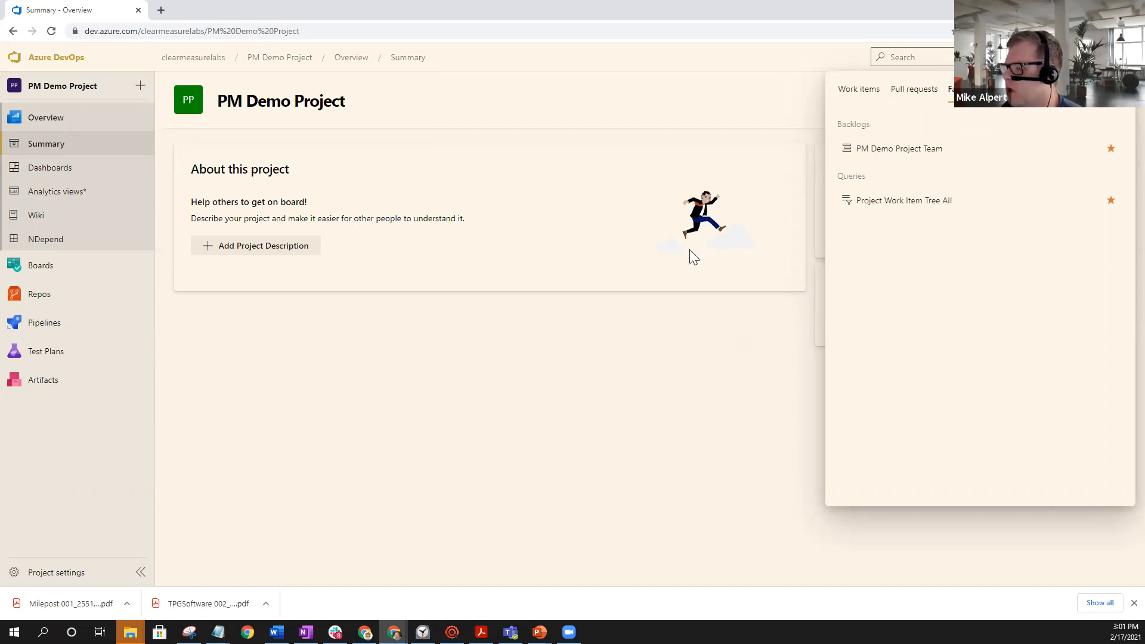
pyautogui.moveTo(745, 351)
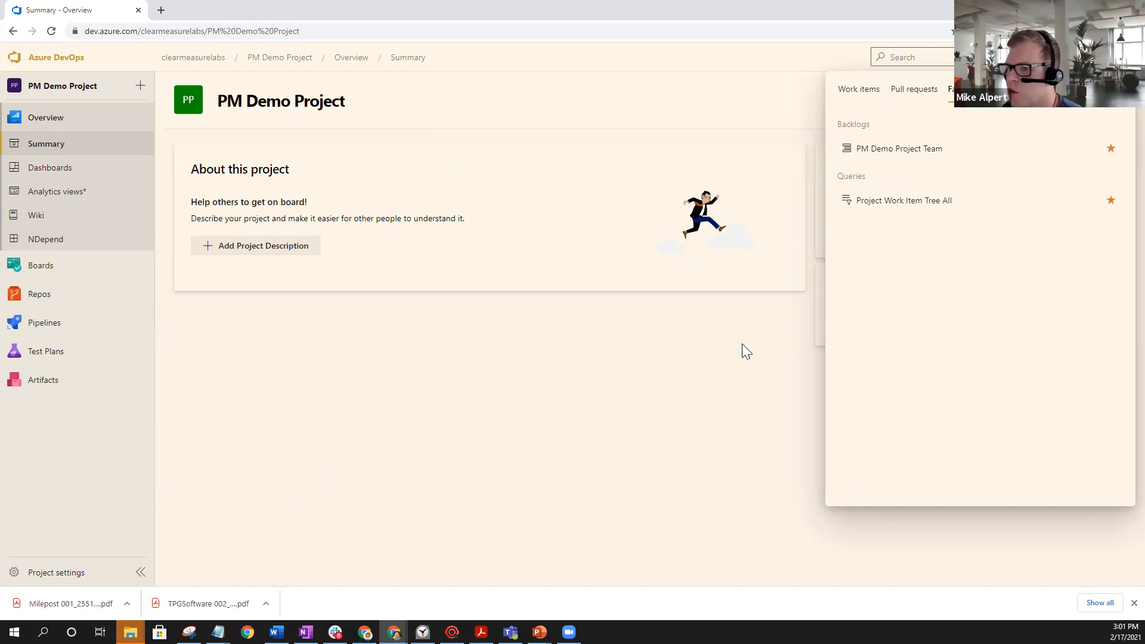
pyautogui.moveTo(372, 296)
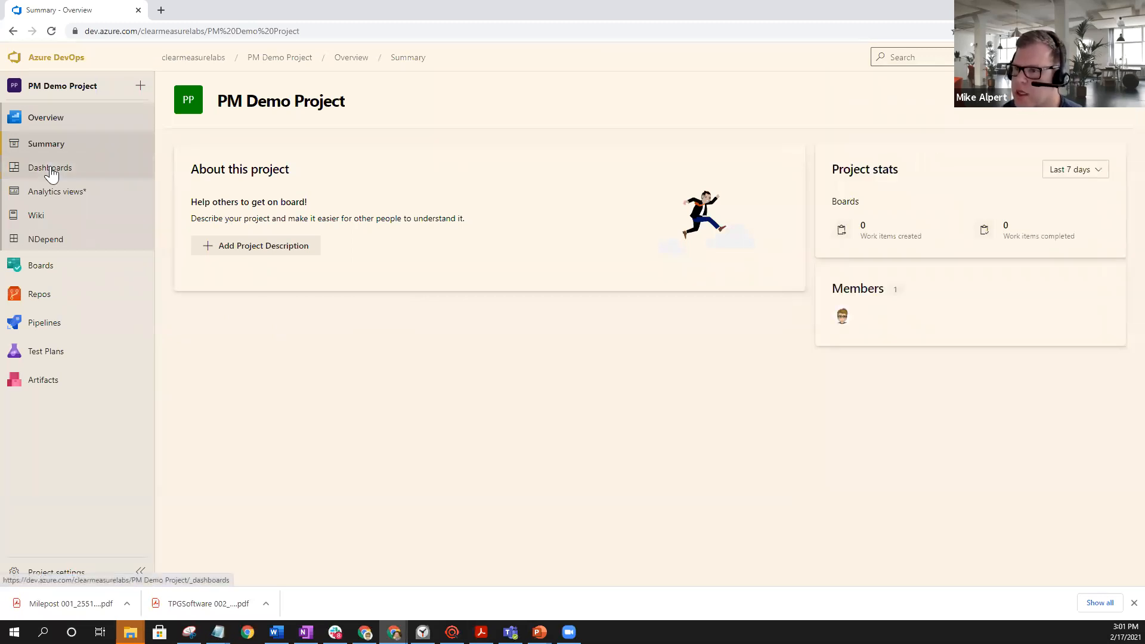
# - Star the PM Demo Project Team - Overview dashboard, confirm it in Favorites, and go to organization projects
pyautogui.click(49, 167)
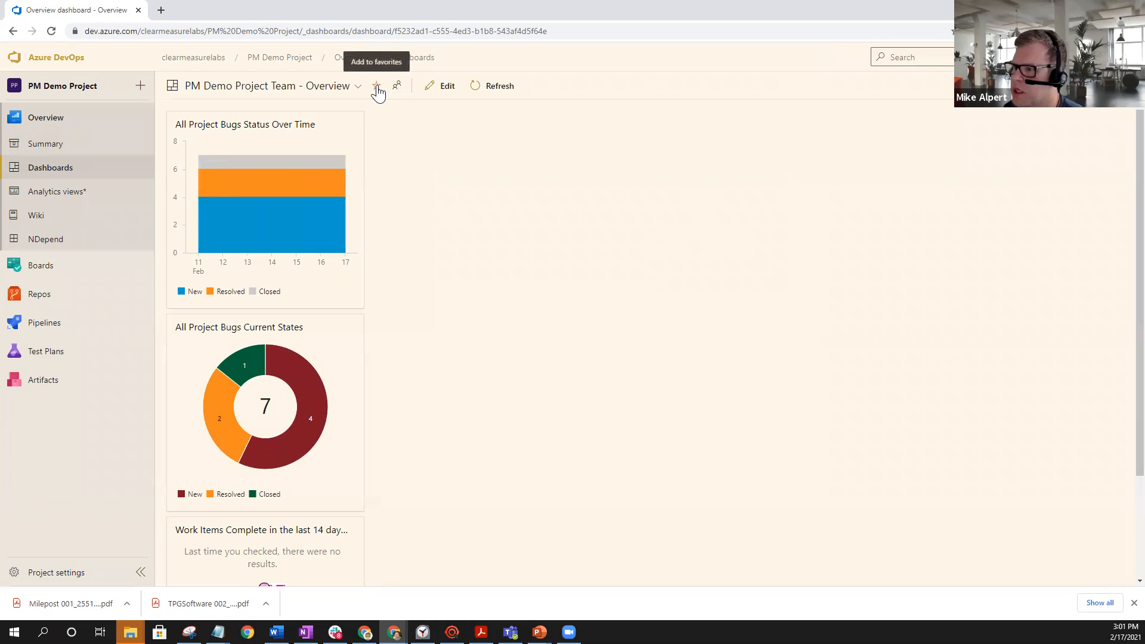
pyautogui.click(377, 85)
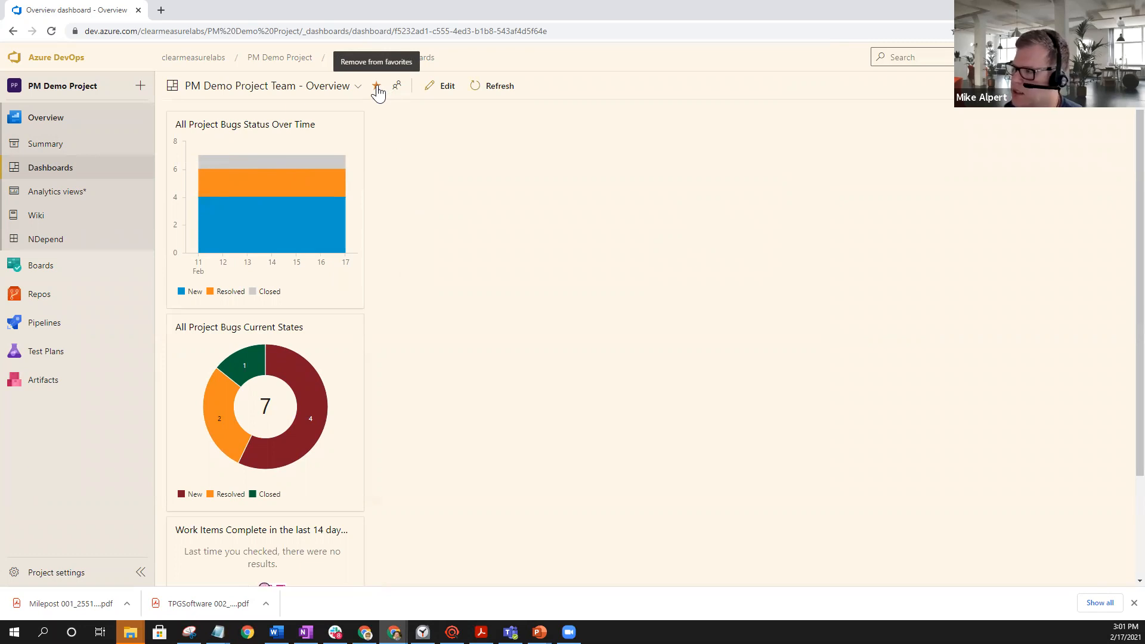
pyautogui.click(376, 86)
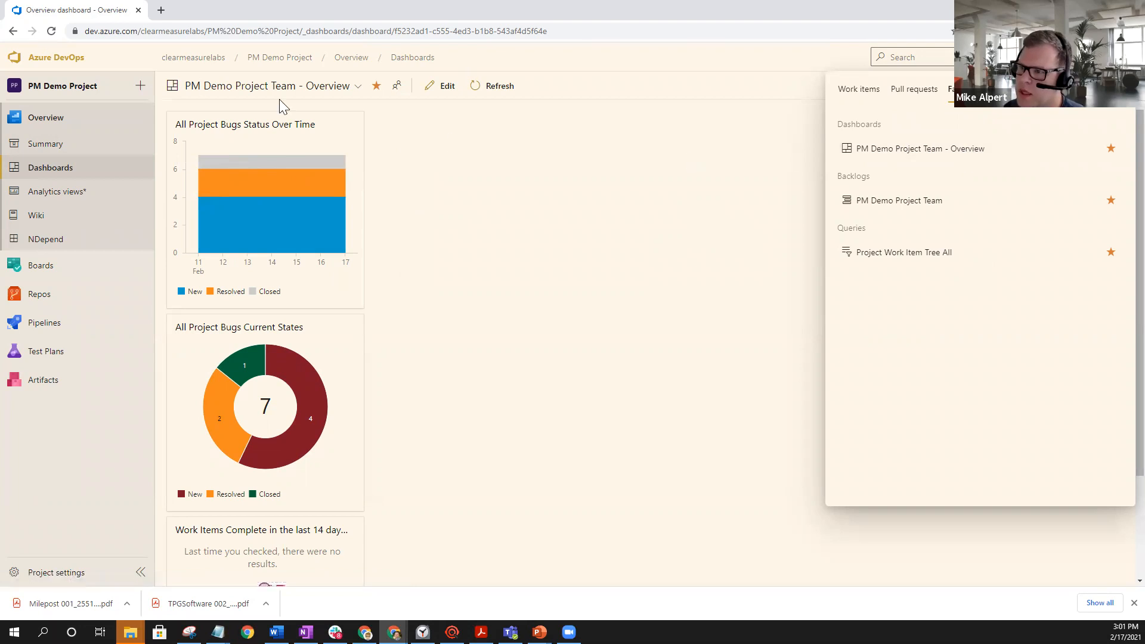
pyautogui.moveTo(217, 64)
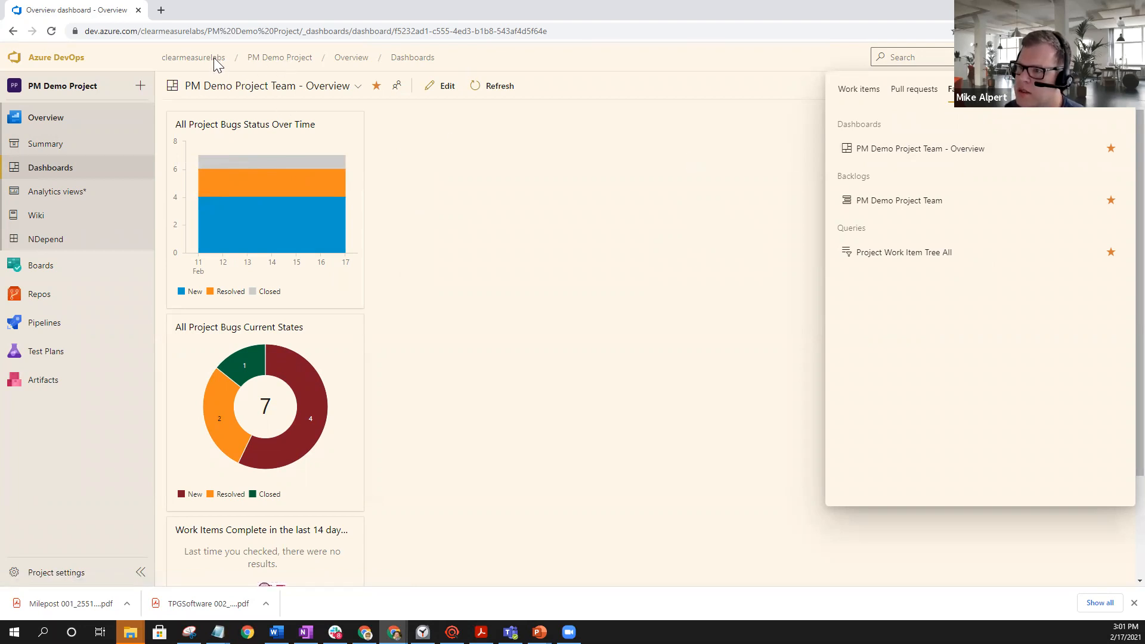
pyautogui.click(193, 58)
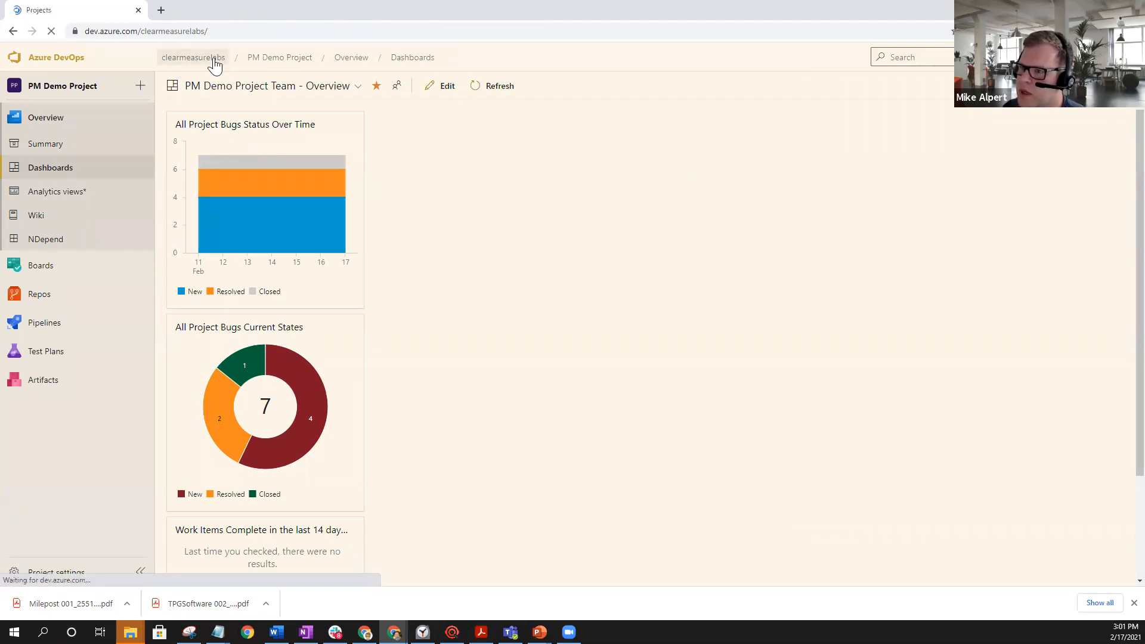
# - Open the ABC Project Team backlog from the organization's project list
pyautogui.click(193, 57)
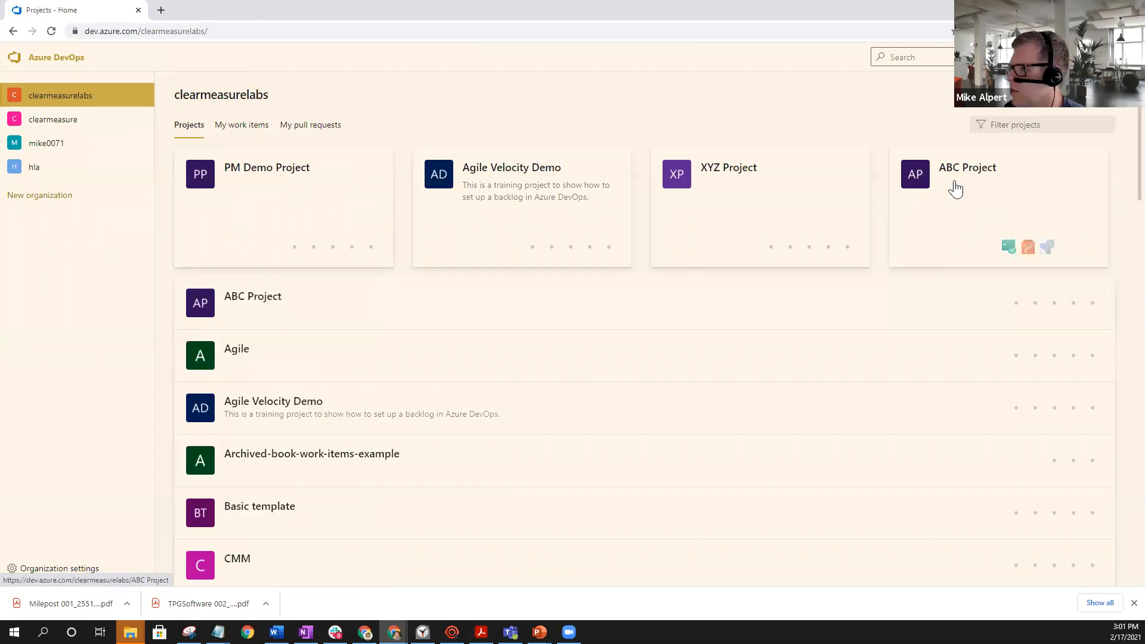
pyautogui.click(967, 167)
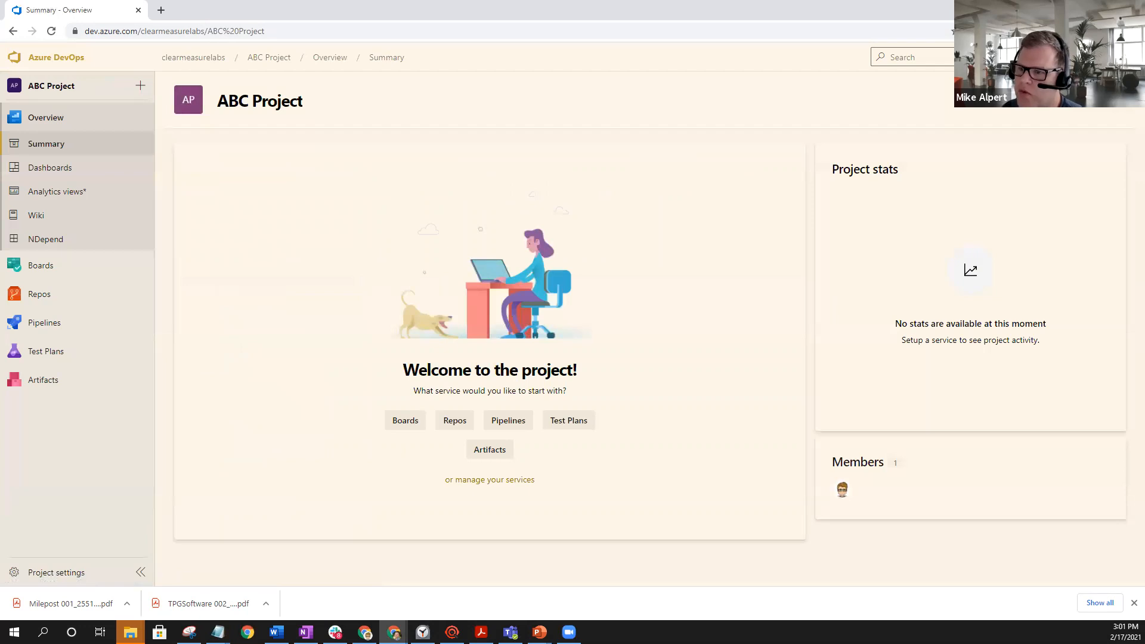
pyautogui.click(40, 265)
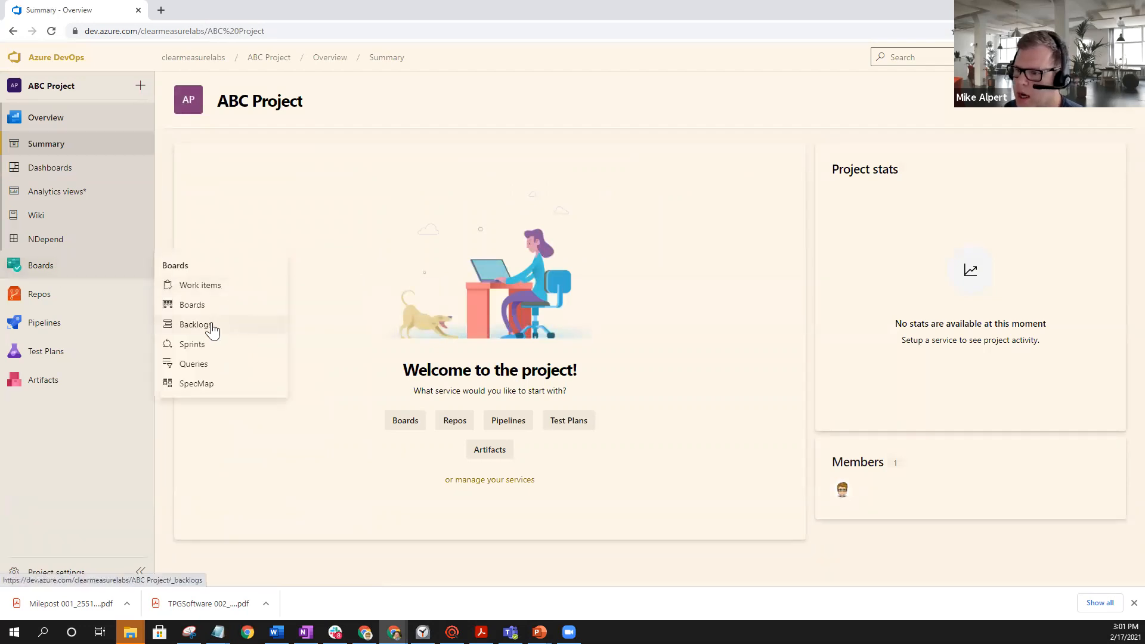
pyautogui.click(196, 323)
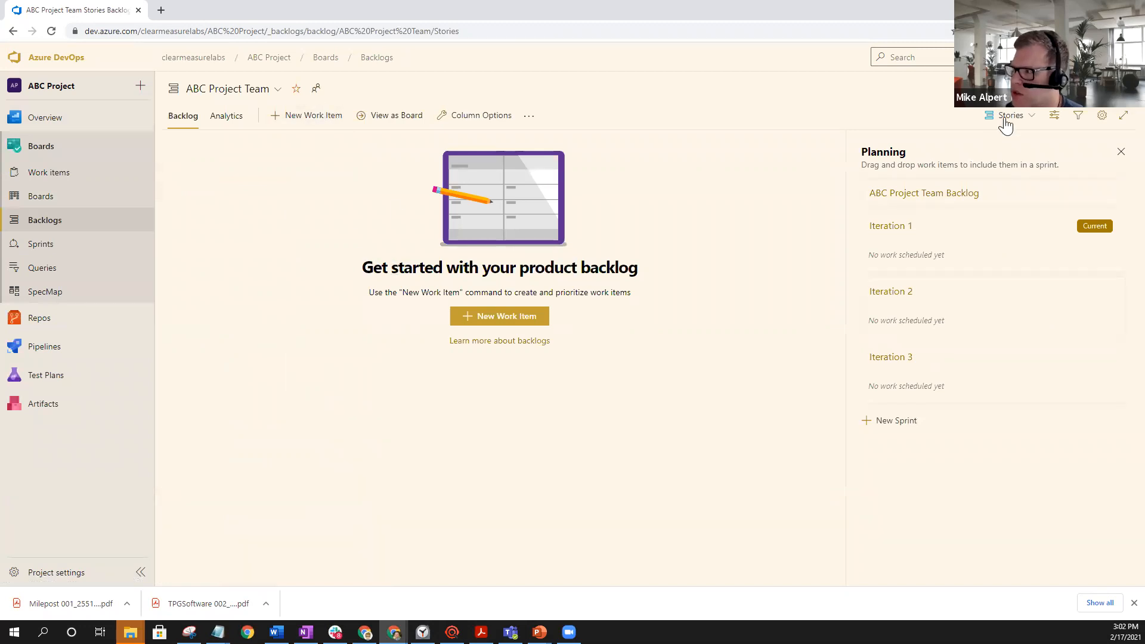
# - Switch the backlog level to Features, then to Stories
pyautogui.click(1010, 115)
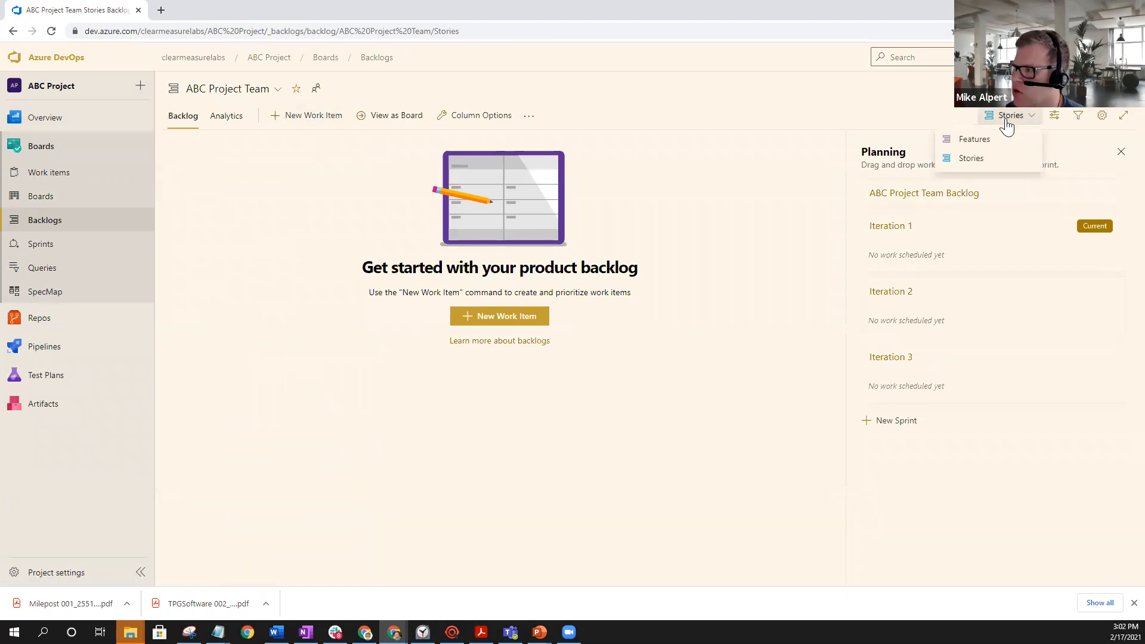
pyautogui.click(973, 139)
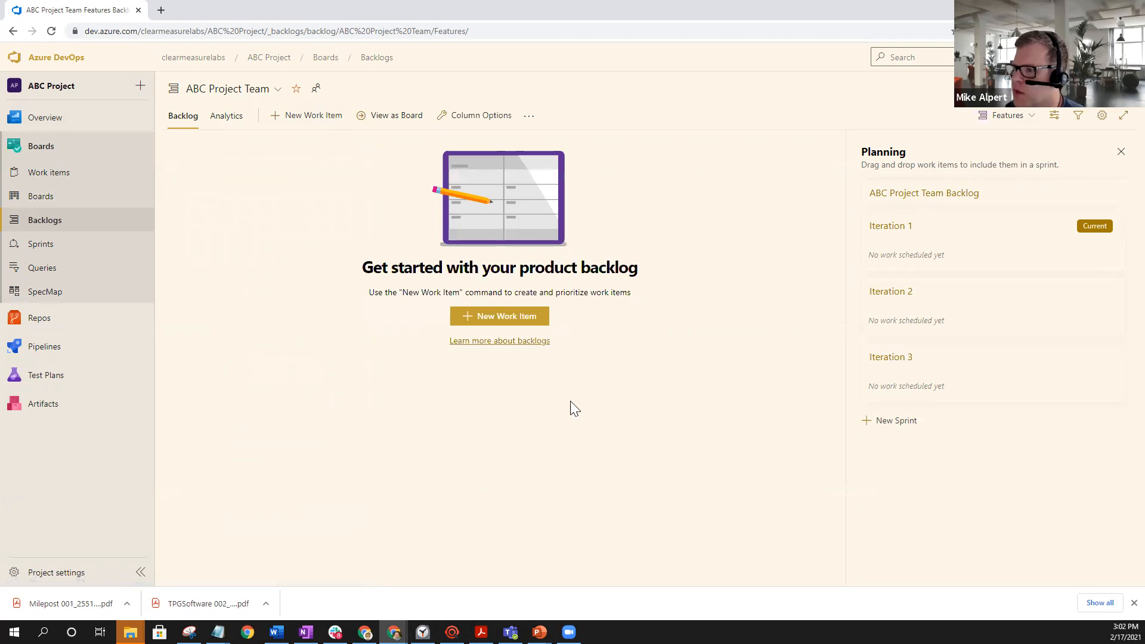
pyautogui.moveTo(295, 88)
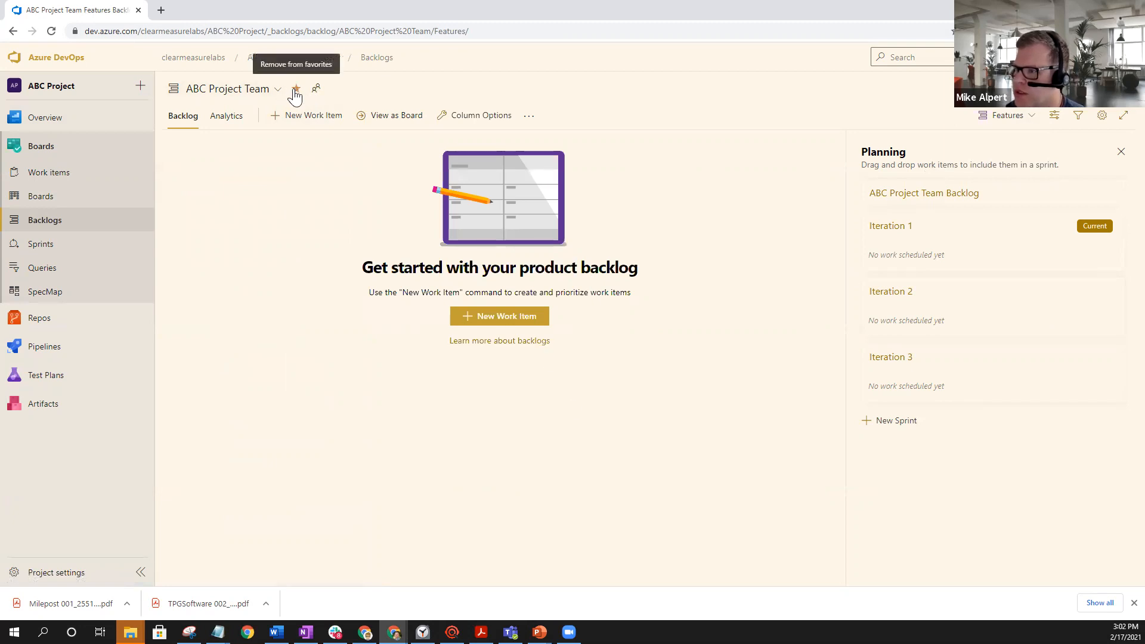
pyautogui.click(1005, 115)
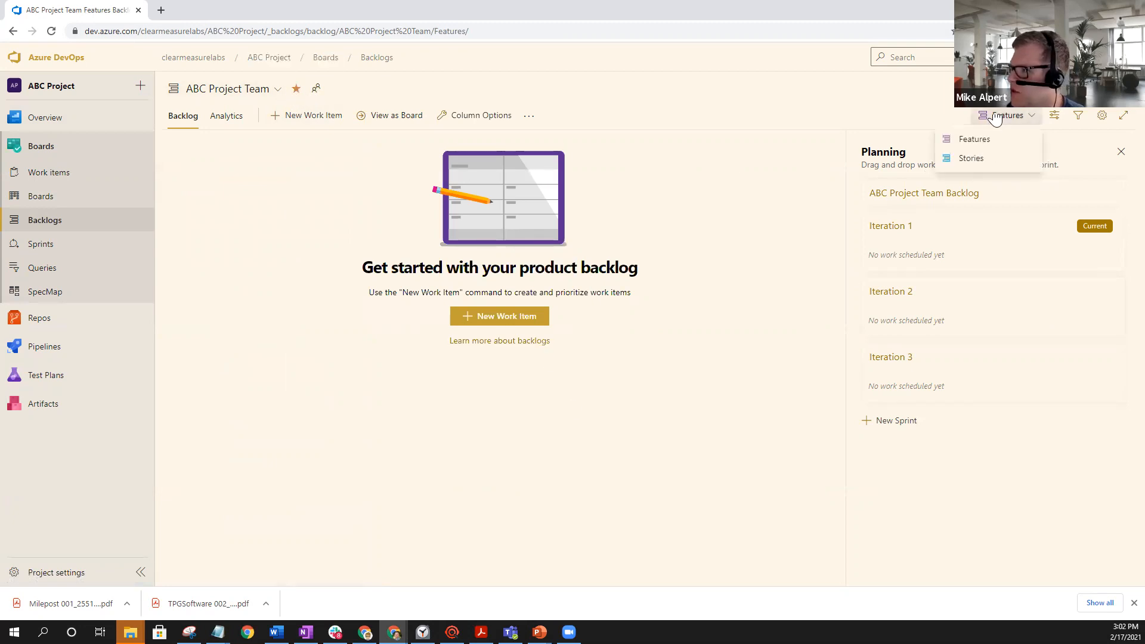
pyautogui.click(970, 158)
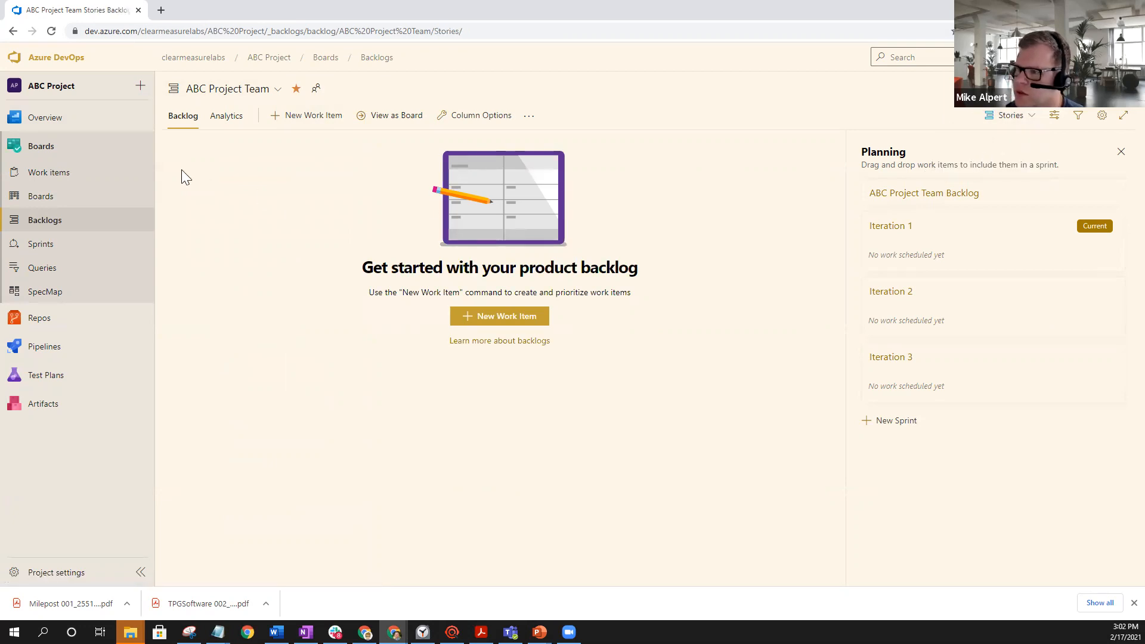
pyautogui.moveTo(288, 89)
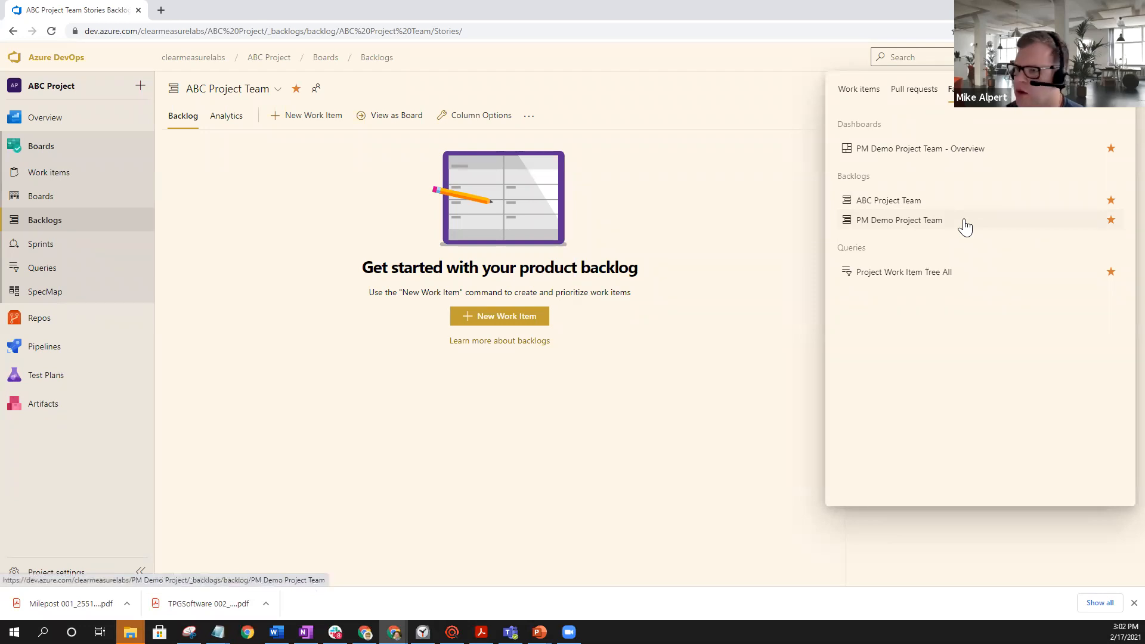
pyautogui.moveTo(387, 328)
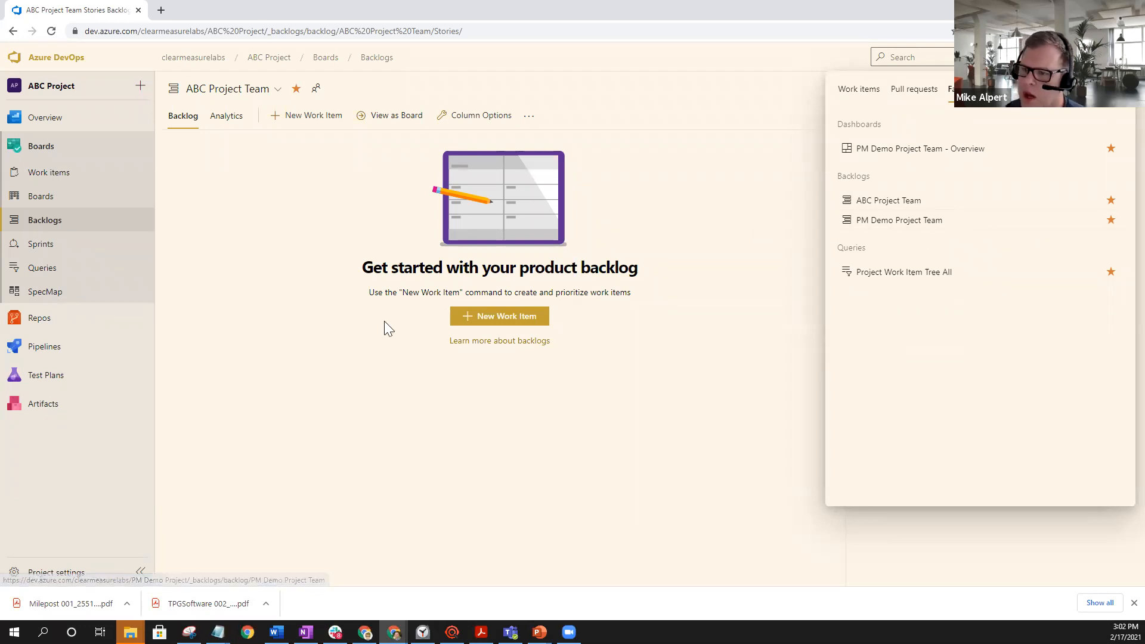
# - Star the ABC Project Team sprint and move the Queries group above Sprints in favorites
pyautogui.click(42, 243)
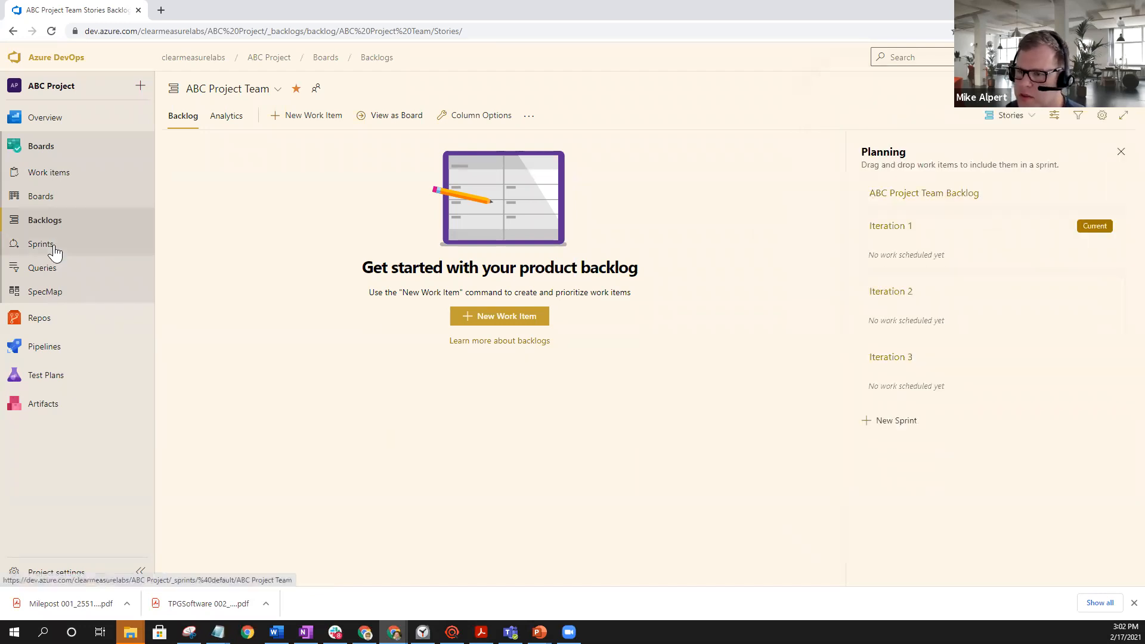
pyautogui.click(41, 244)
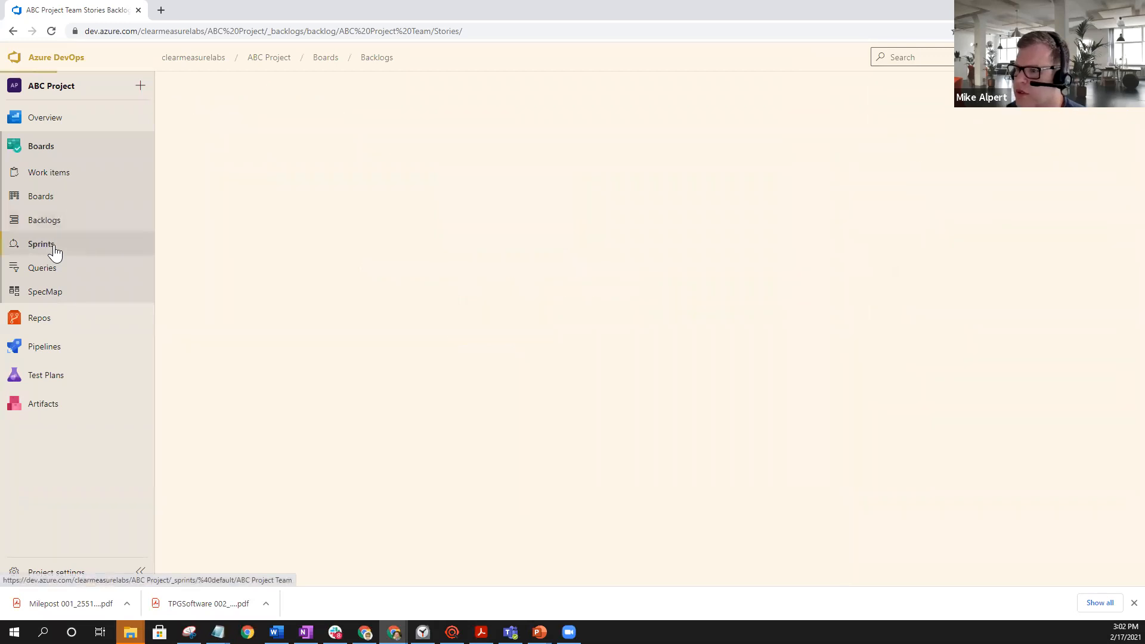
pyautogui.click(41, 243)
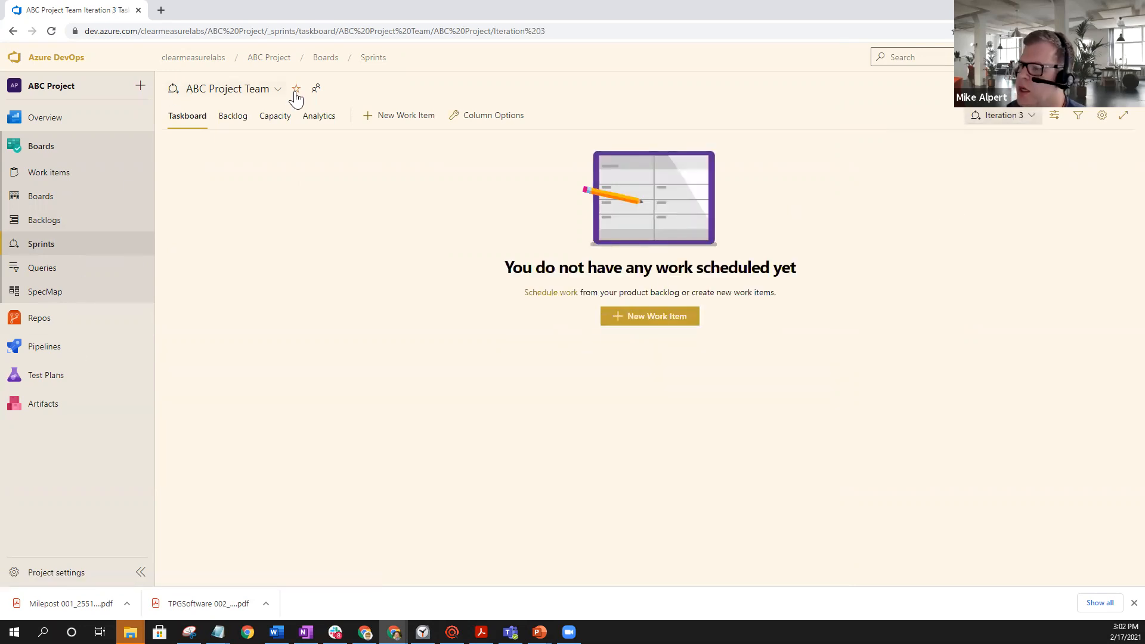
pyautogui.click(296, 88)
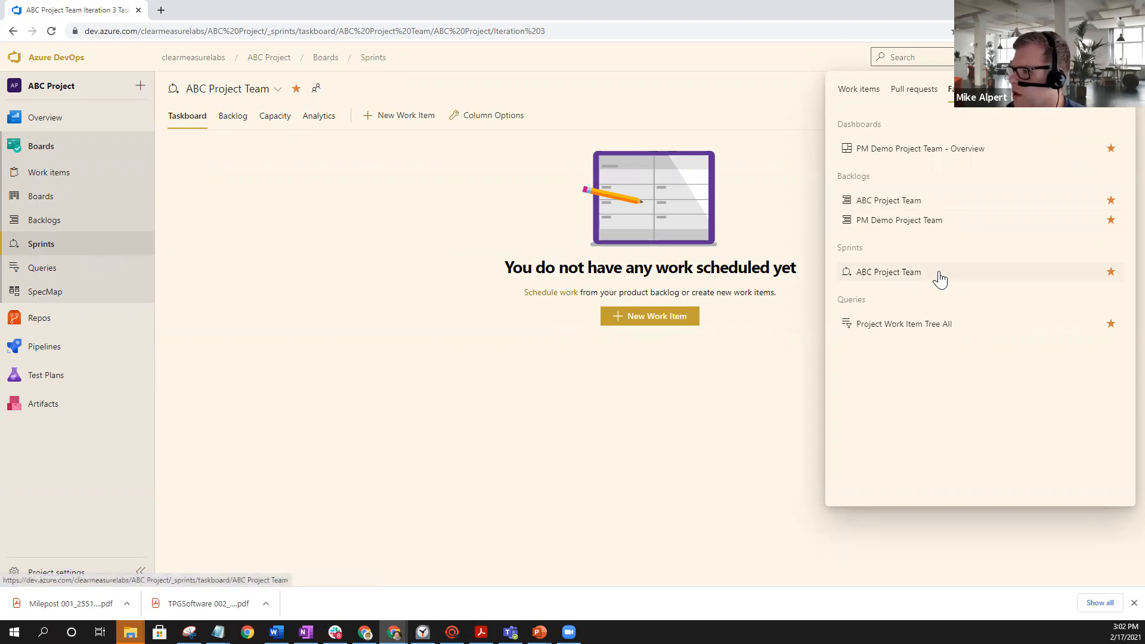
pyautogui.moveTo(932, 286)
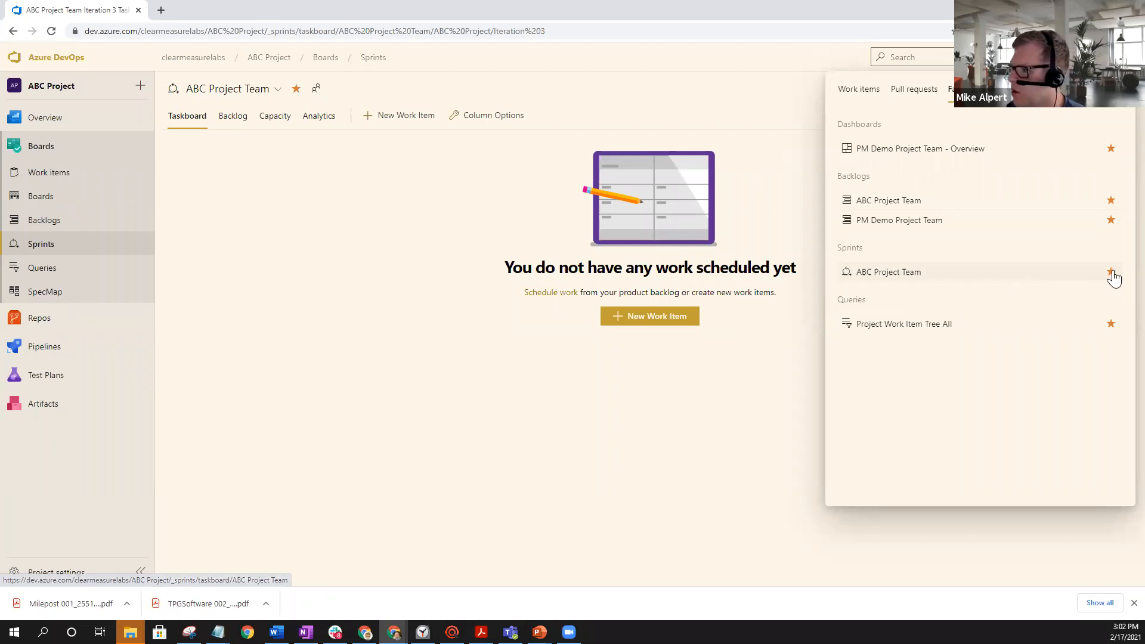
pyautogui.moveTo(1112, 272)
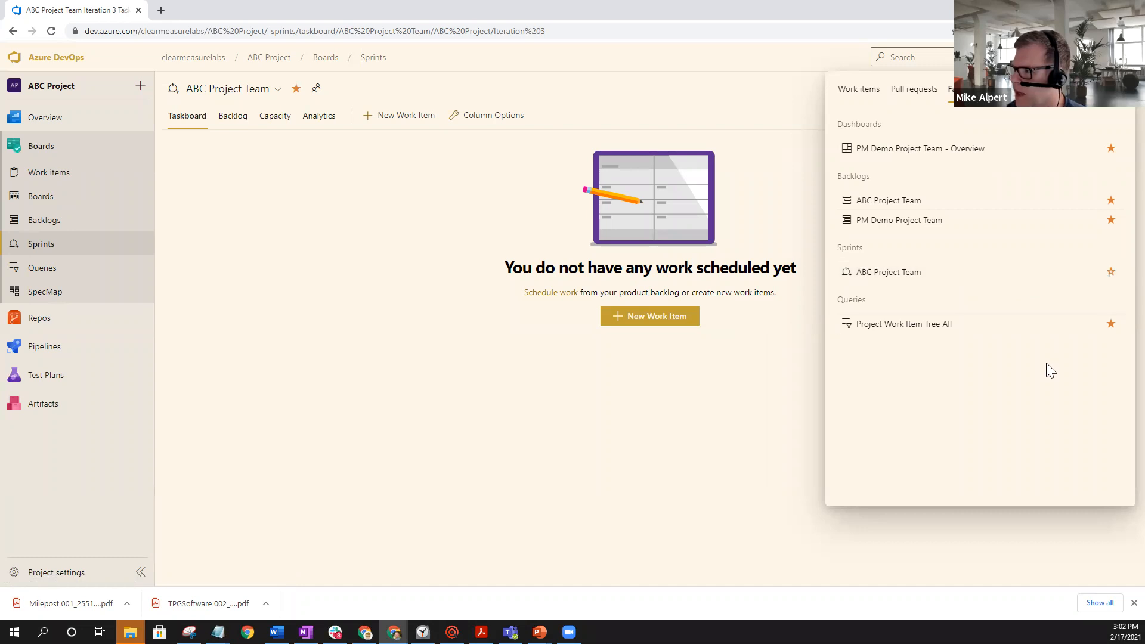
pyautogui.moveTo(1110, 272)
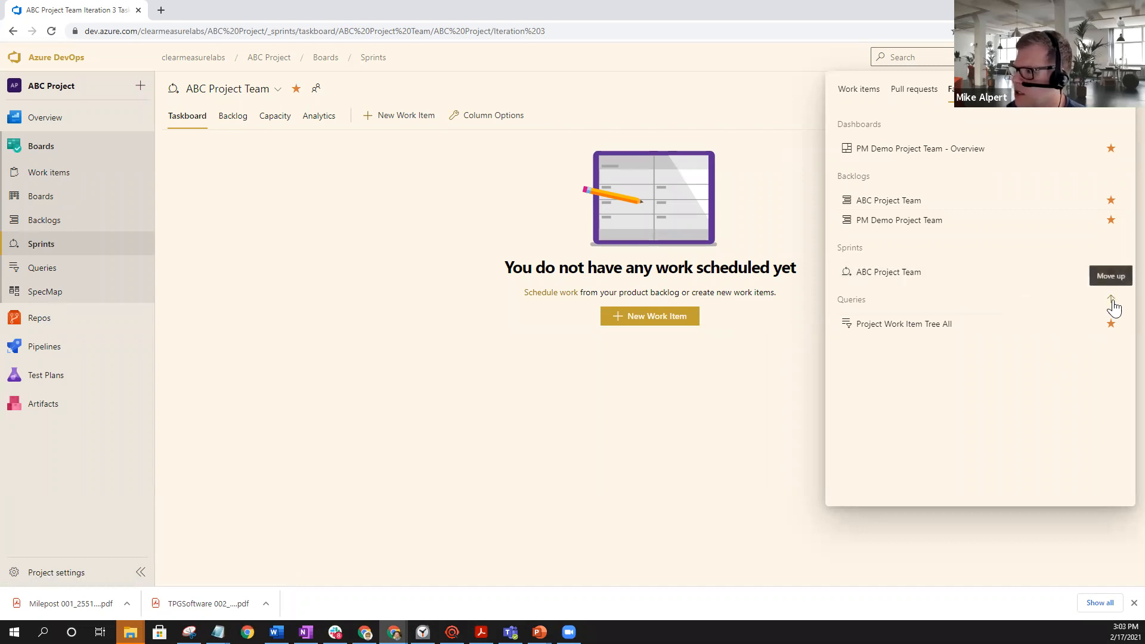
pyautogui.click(1109, 276)
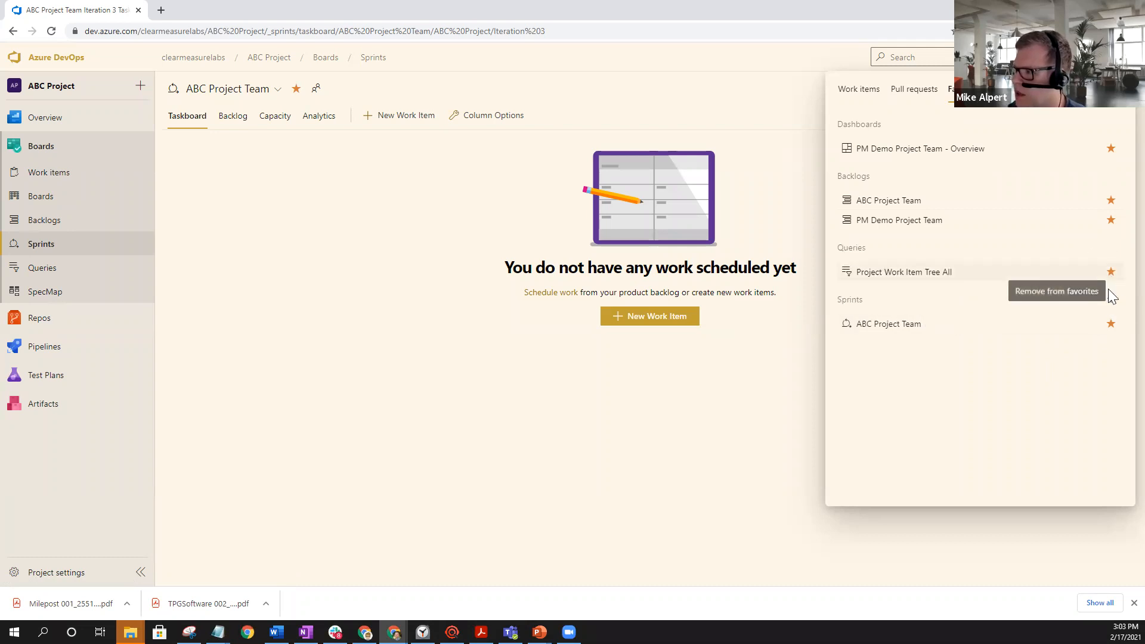
pyautogui.moveTo(919, 412)
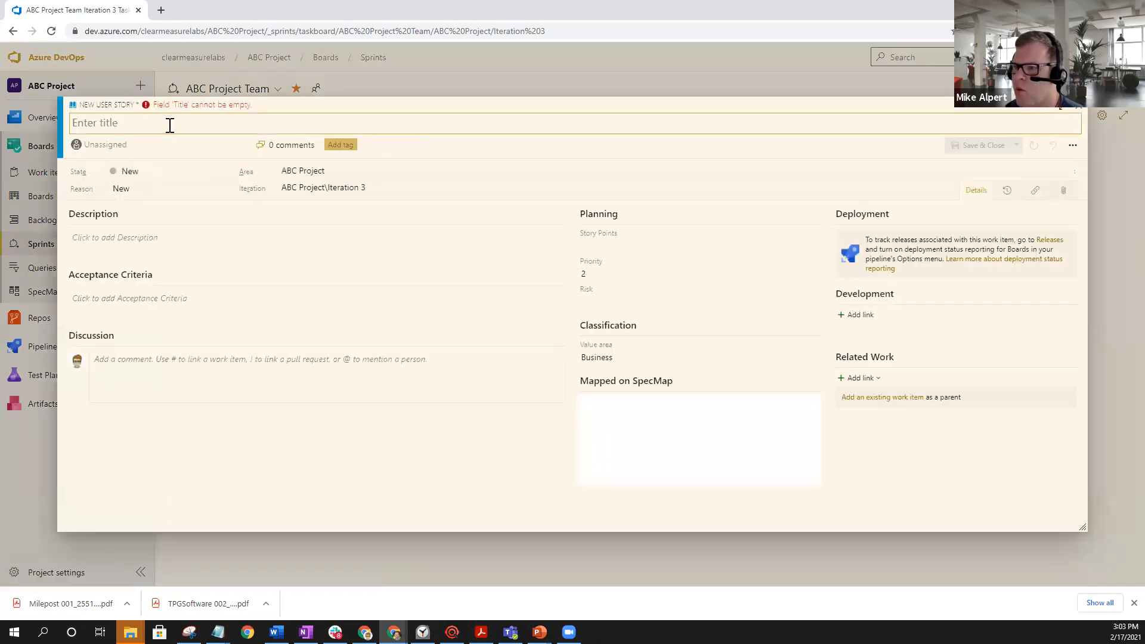
# - Create user stories Req 1 and Req 2 in Iteration 3, assigning both to myself
pyautogui.write('Req 1')
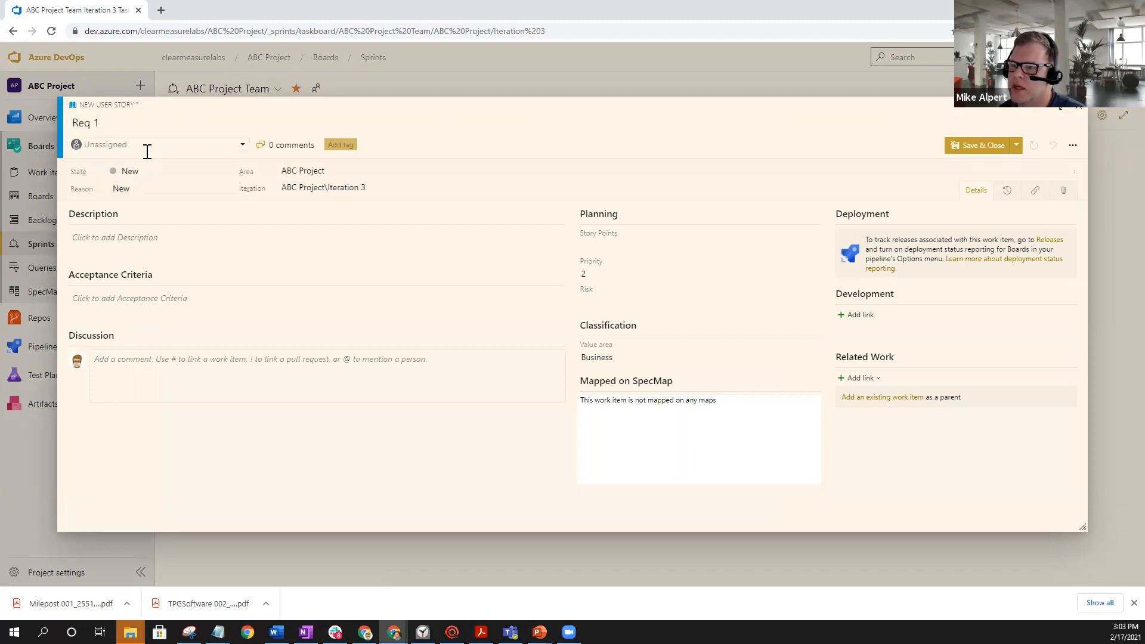
pyautogui.click(161, 144)
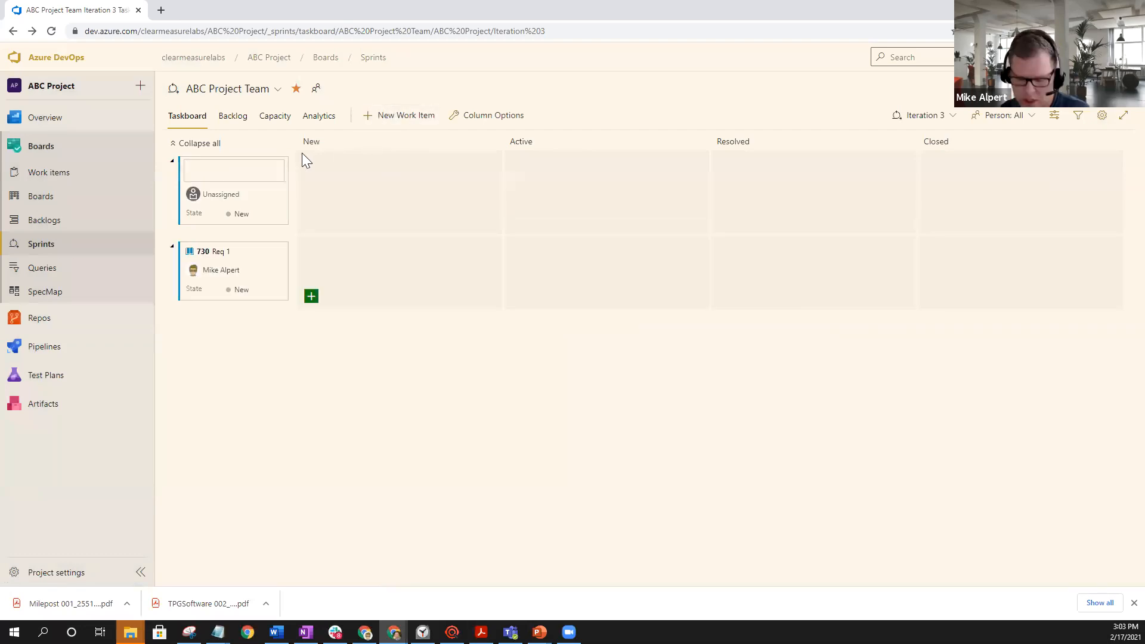
pyautogui.write('Re')
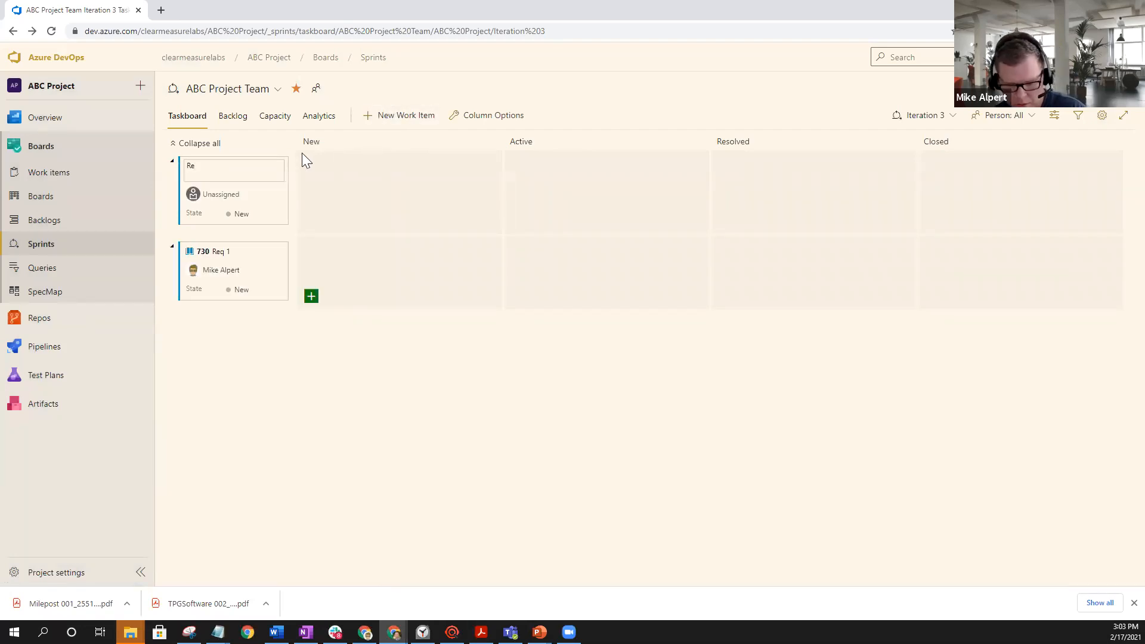
pyautogui.write('Req 2')
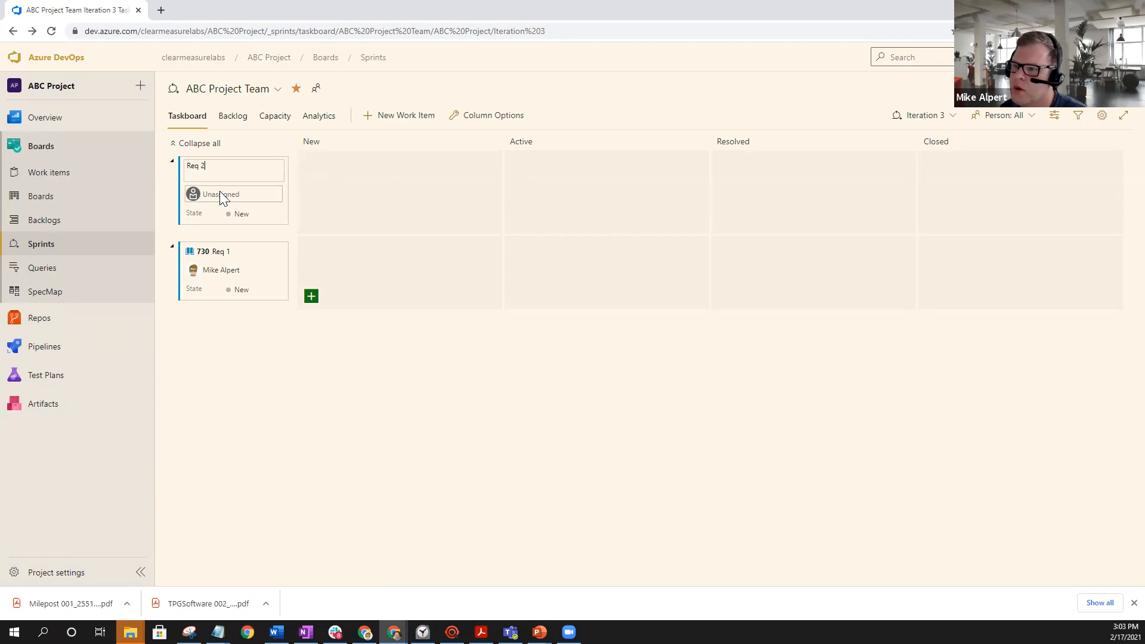
pyautogui.click(223, 193)
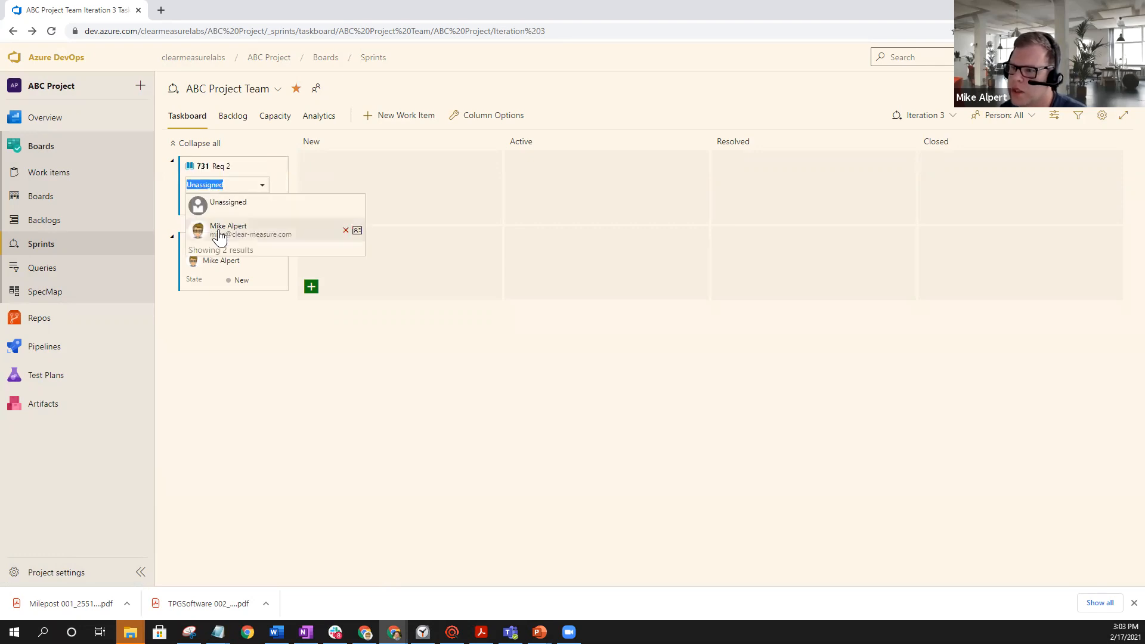
pyautogui.click(228, 229)
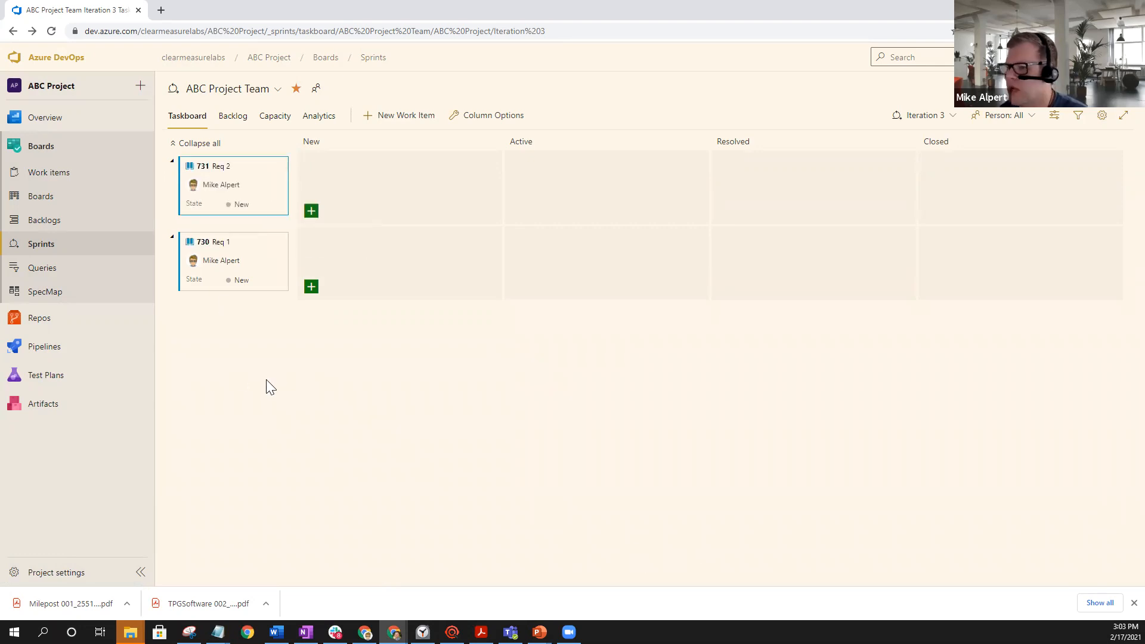
# - Open PM Demo Project, list work items assigned to me, and open Req 2 (731)
pyautogui.click(192, 57)
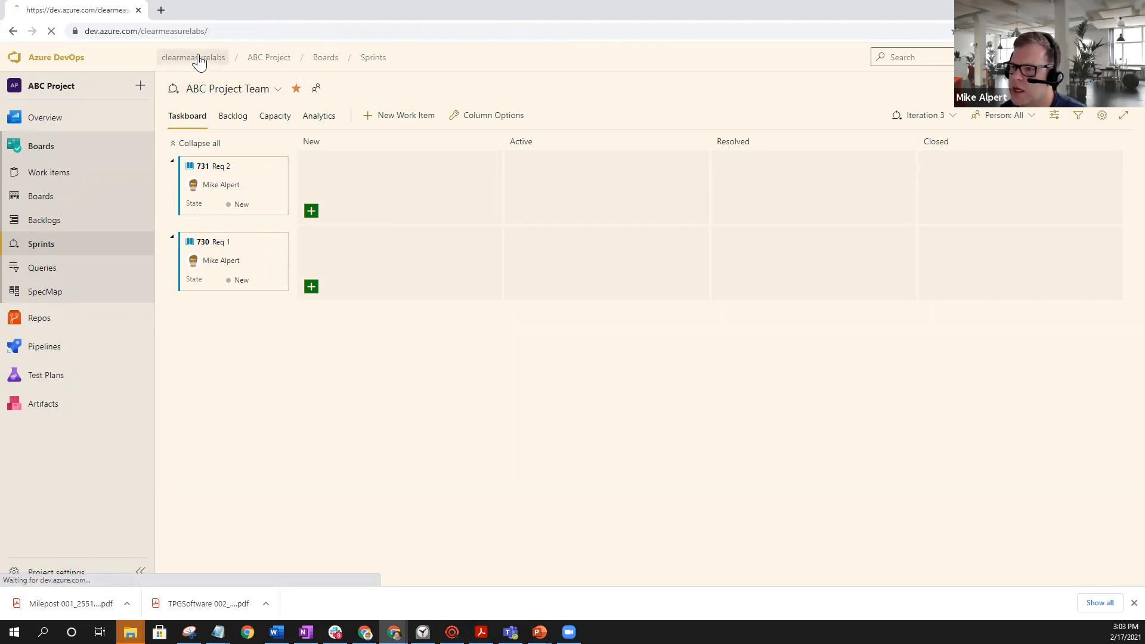
pyautogui.click(192, 57)
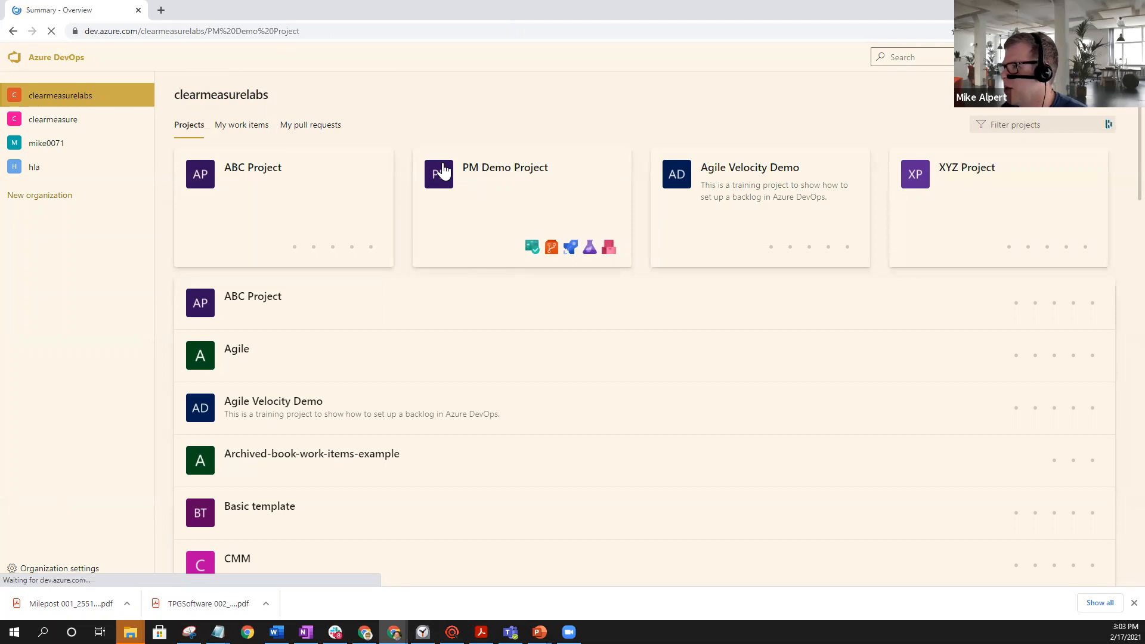
pyautogui.click(504, 167)
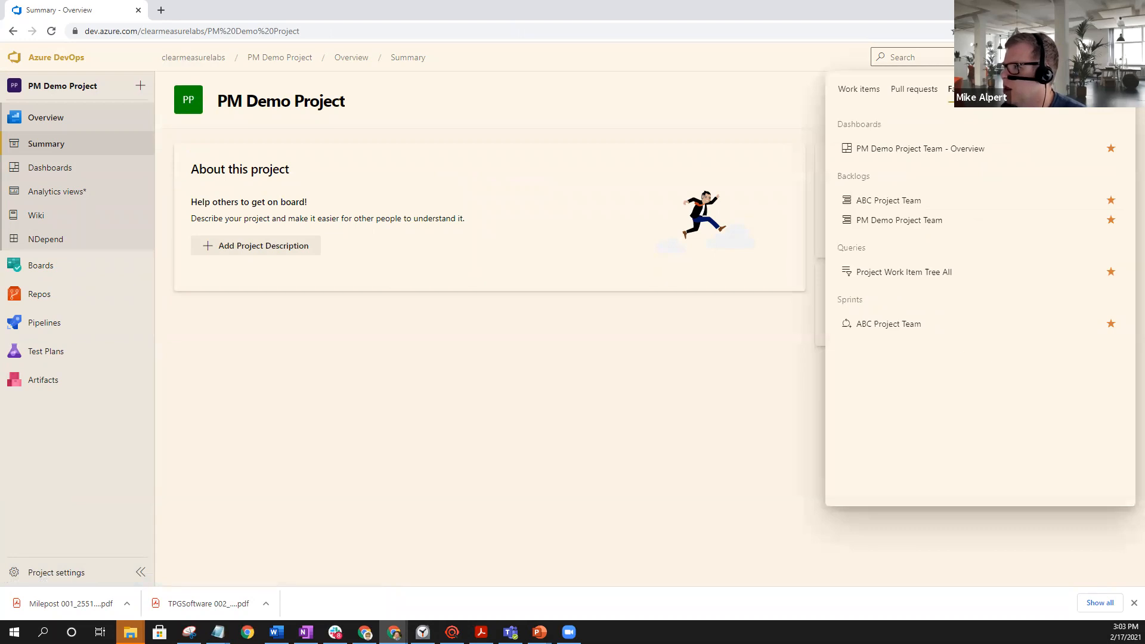
pyautogui.click(858, 88)
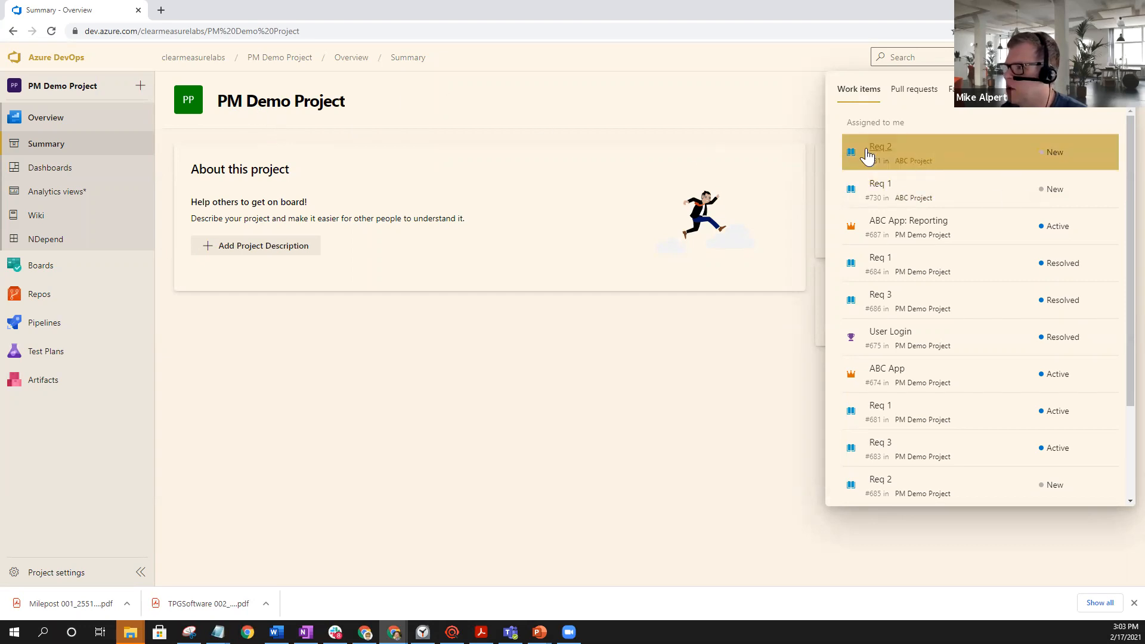
pyautogui.click(879, 147)
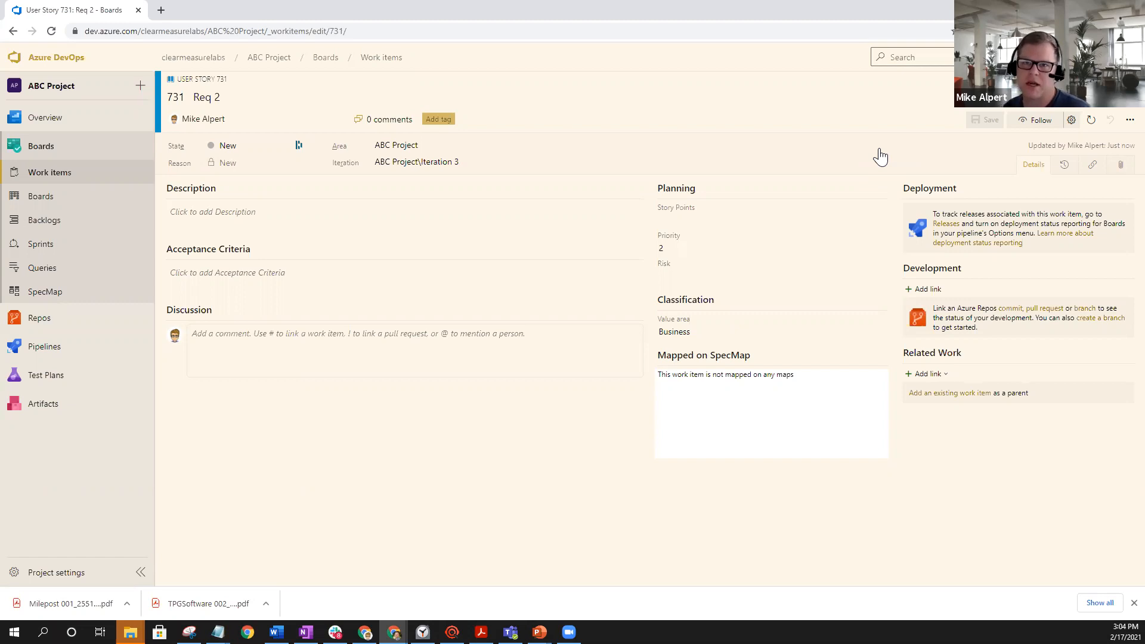
pyautogui.moveTo(469, 7)
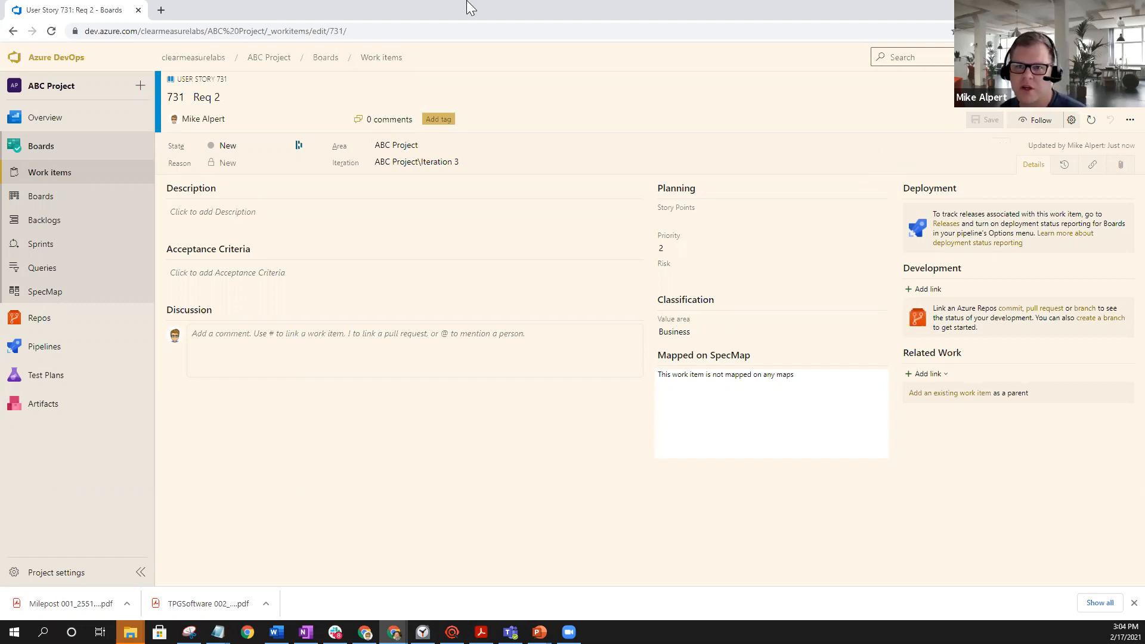